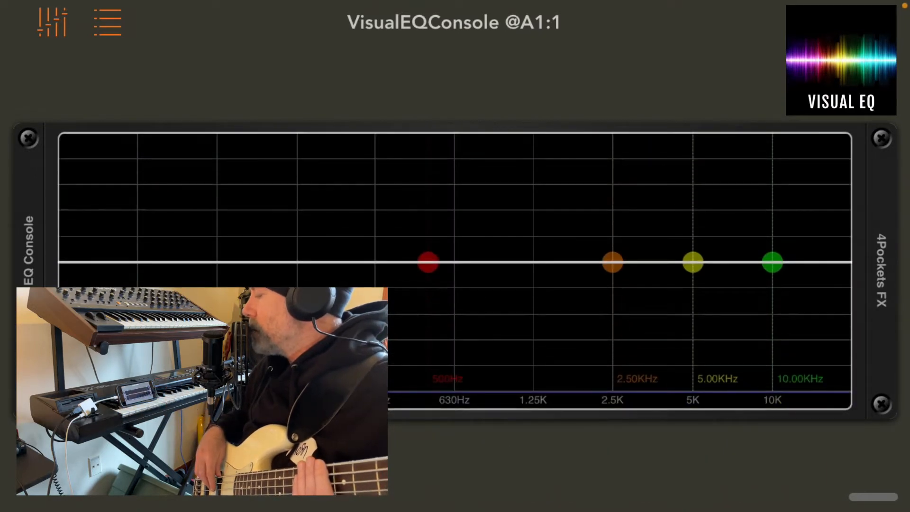
- Bring up the Compressor / Limiter panel over the EQ console
left_click(107, 22)
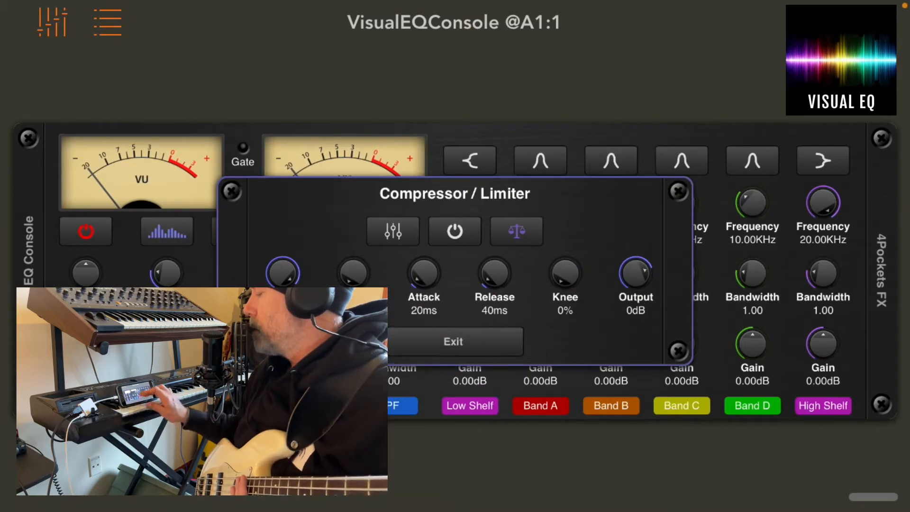
- Turn the compressor on with 5ms attack and 250ms release, then exit its panel
left_click(455, 230)
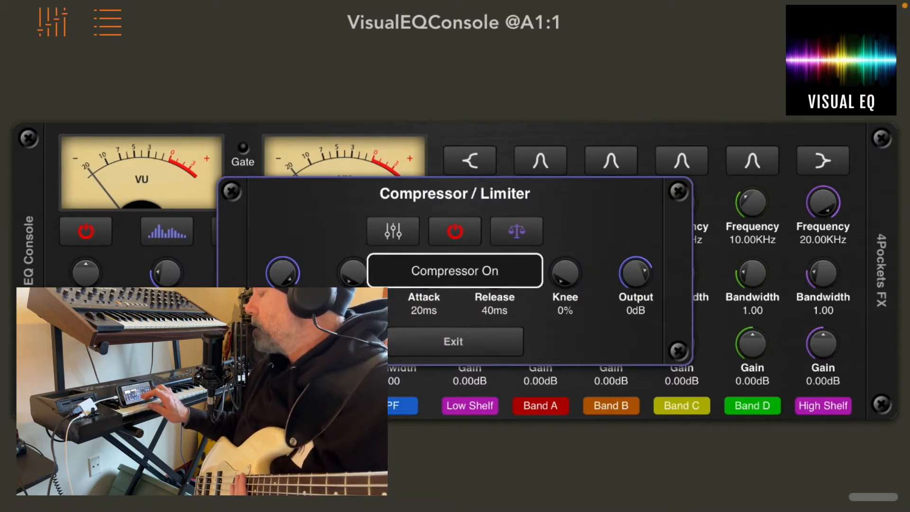
left_click(455, 270)
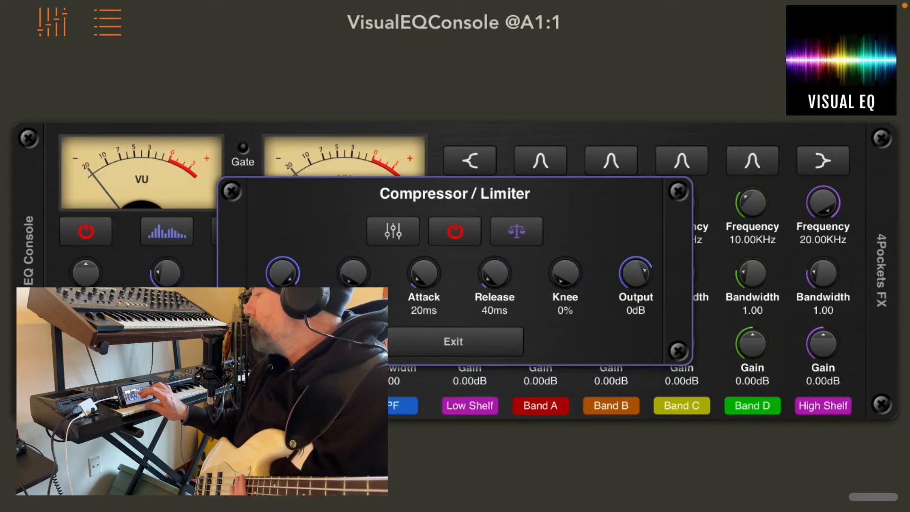
left_click(394, 231)
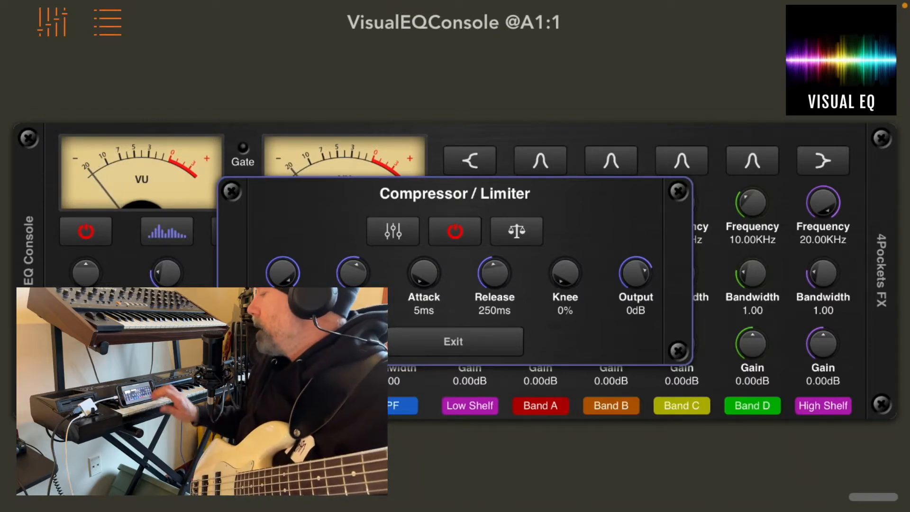
left_click(454, 341)
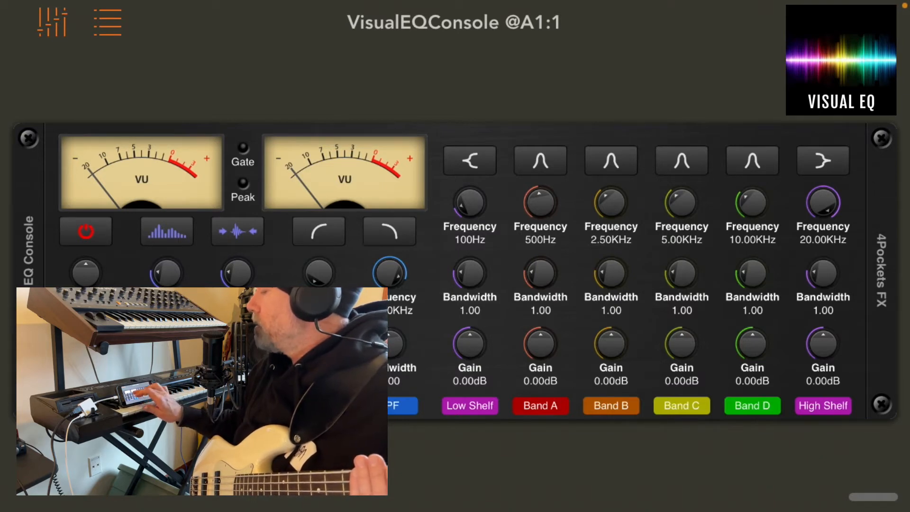
- On the response graph, sweep the low-cut filter from about 62Hz up toward 212Hz over live bass
left_click(318, 231)
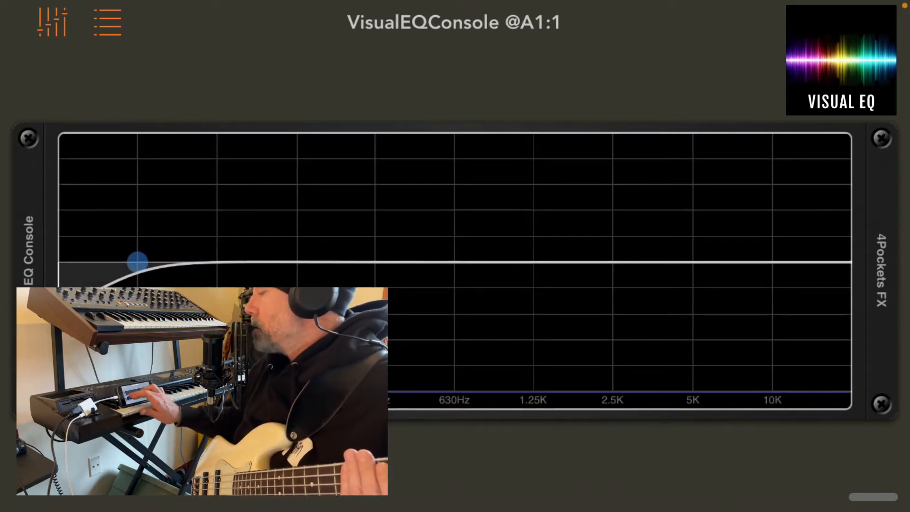
left_click_drag(138, 262, 204, 259)
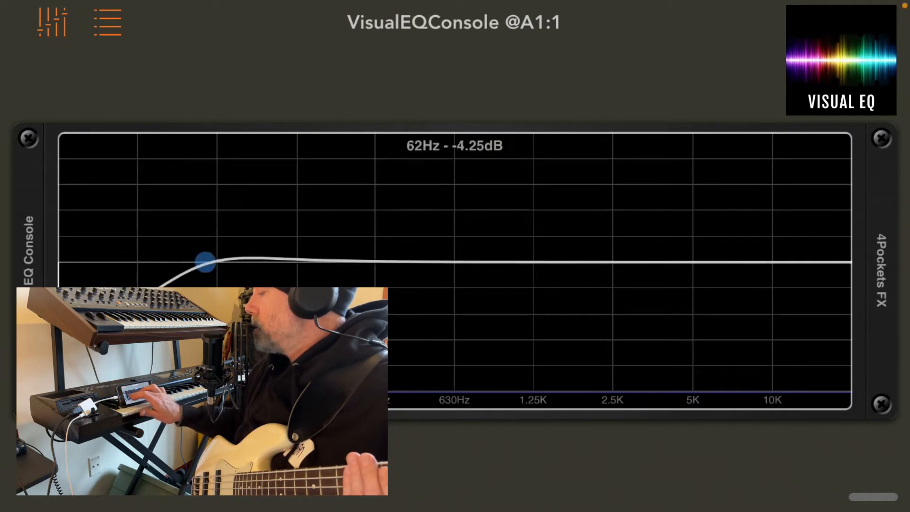
left_click_drag(205, 258, 169, 261)
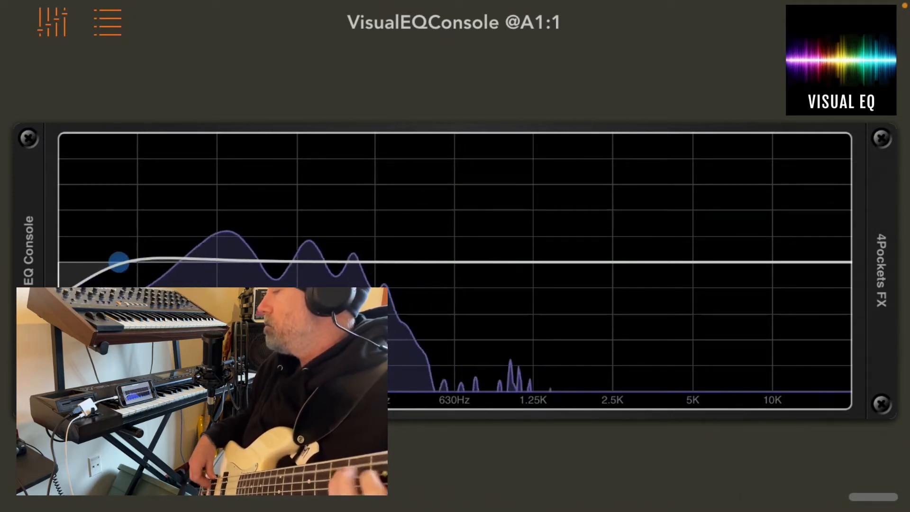
left_click_drag(119, 259, 308, 262)
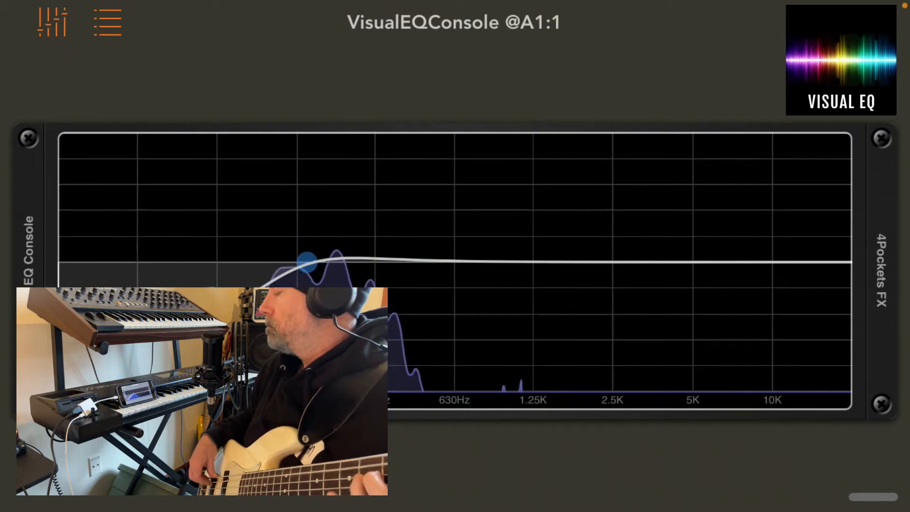
left_click_drag(305, 265, 329, 262)
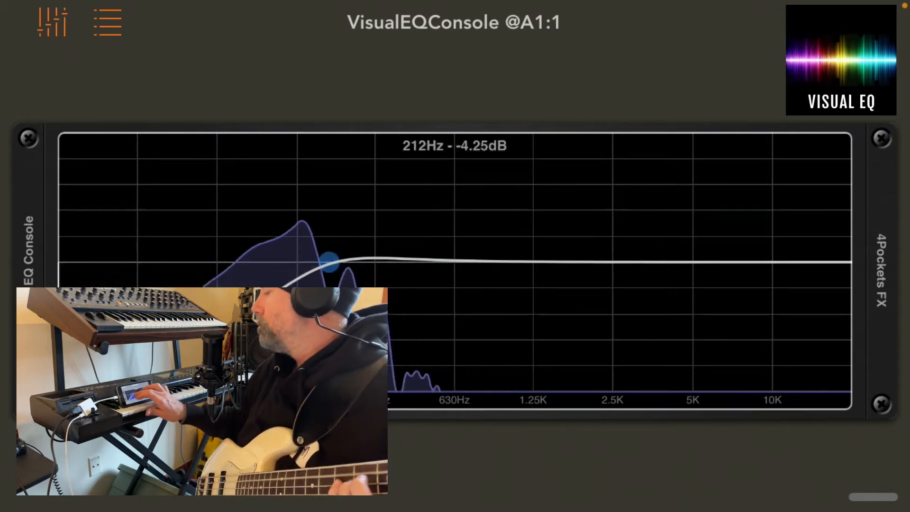
- Push the low-cut past 630Hz, back down, up near 1.25K, then return to the console
left_click_drag(328, 261, 464, 262)
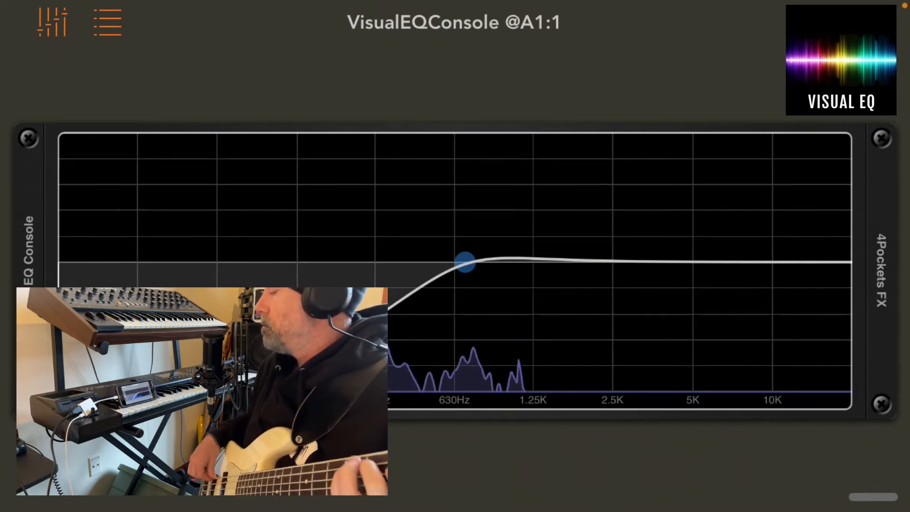
left_click_drag(465, 262, 473, 261)
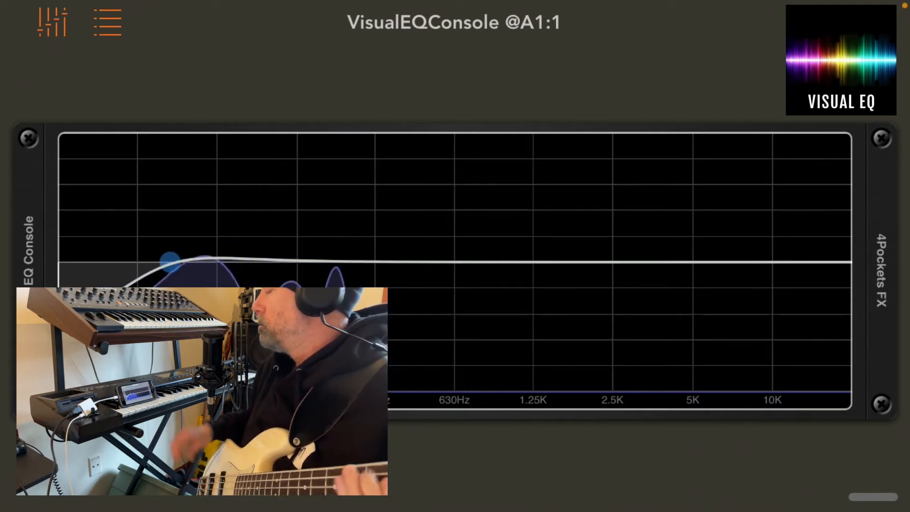
left_click_drag(169, 261, 507, 262)
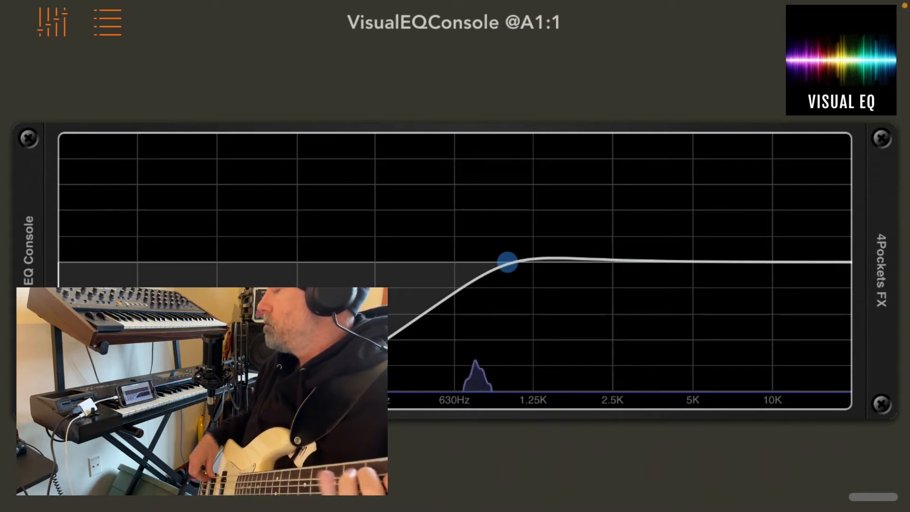
left_click_drag(508, 261, 277, 261)
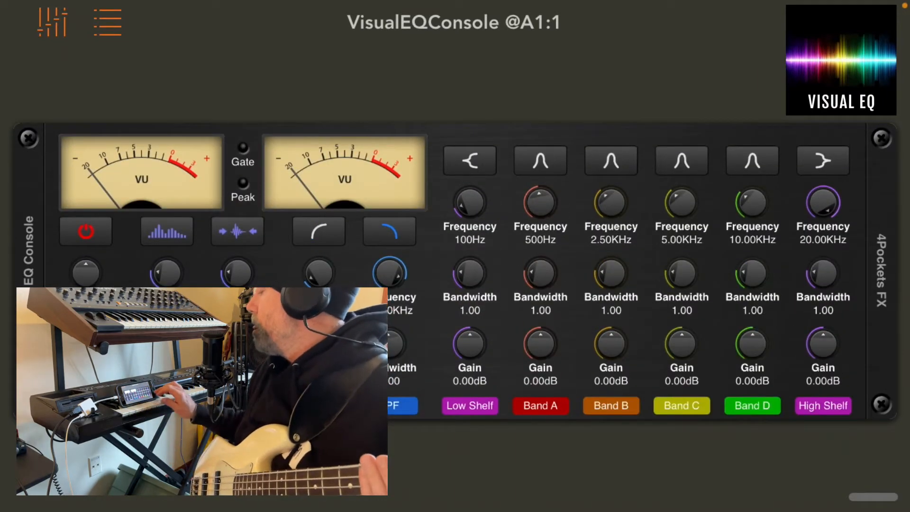
- Drag the high-cut filter down from around 16K to about 2.5K and then toward 1.25K
scroll("down", 3)
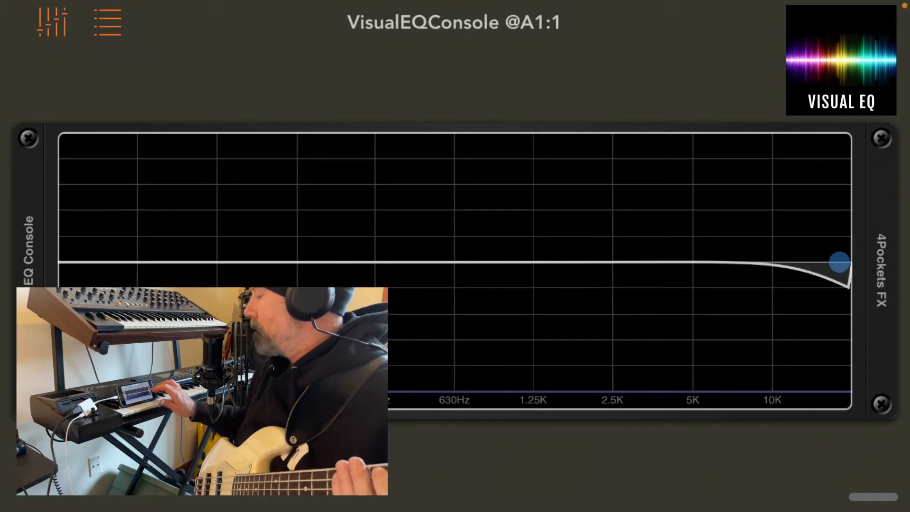
left_click_drag(839, 262, 626, 261)
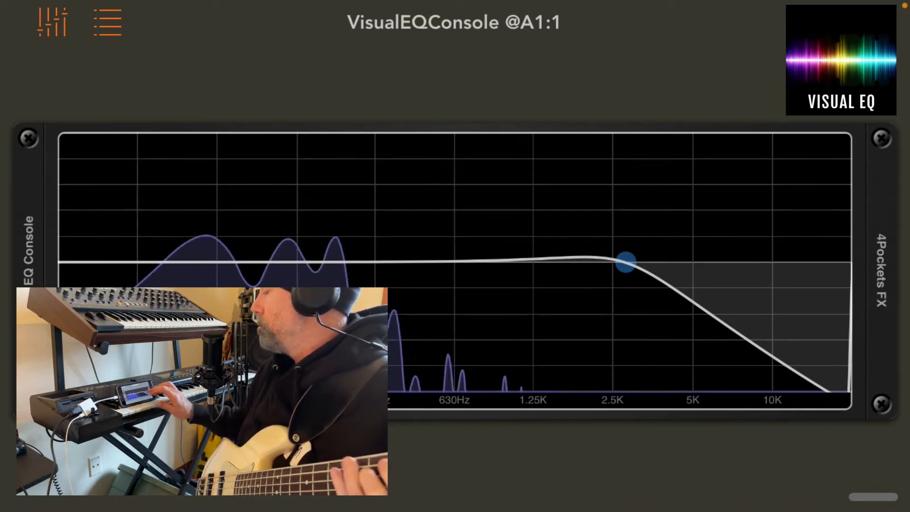
left_click_drag(626, 260, 506, 262)
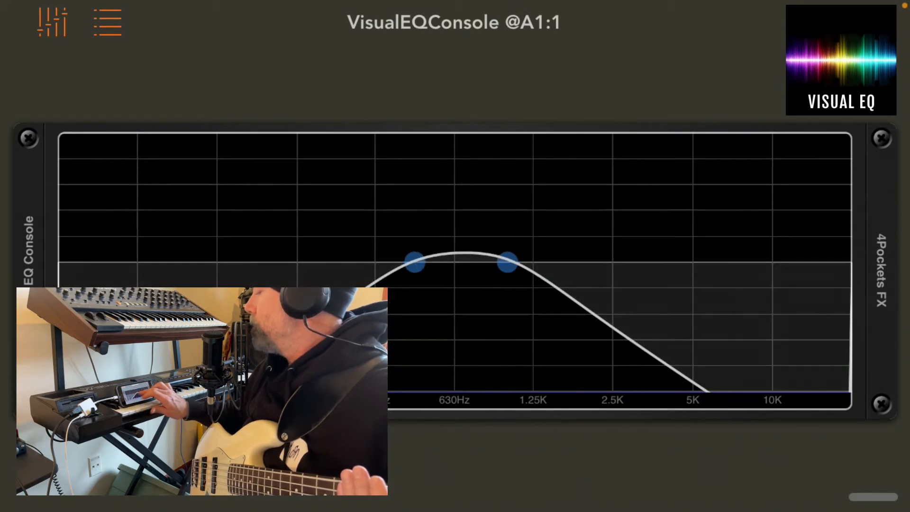
- Open the passband back out: high-cut near 10K, low-cut down around 150Hz
left_click_drag(416, 262, 462, 261)
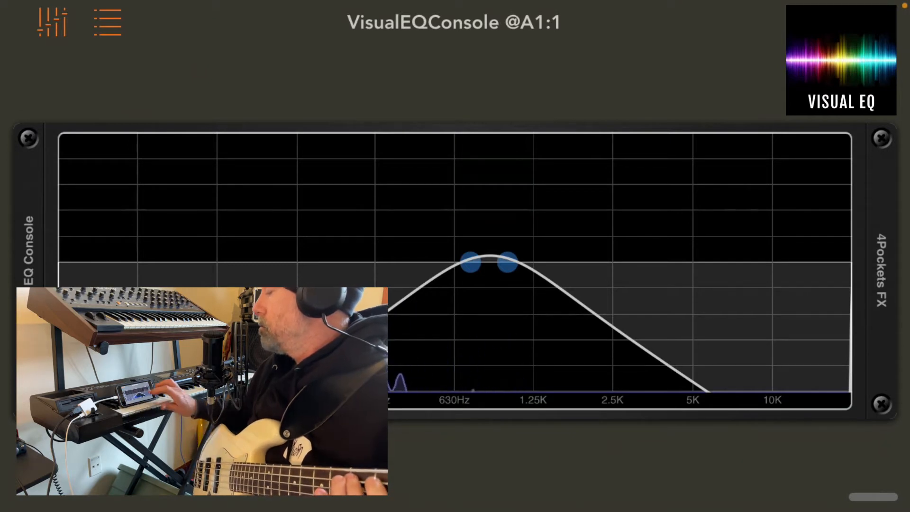
left_click_drag(507, 262, 781, 260)
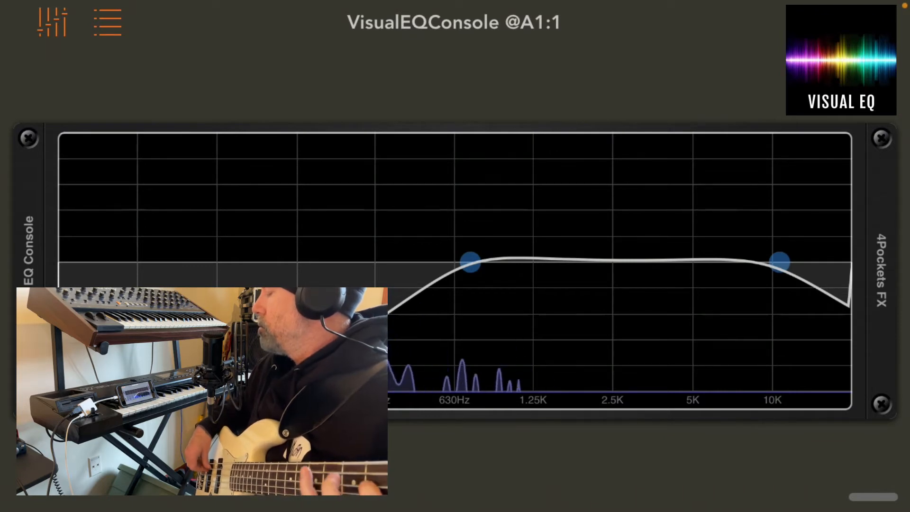
left_click_drag(470, 262, 424, 261)
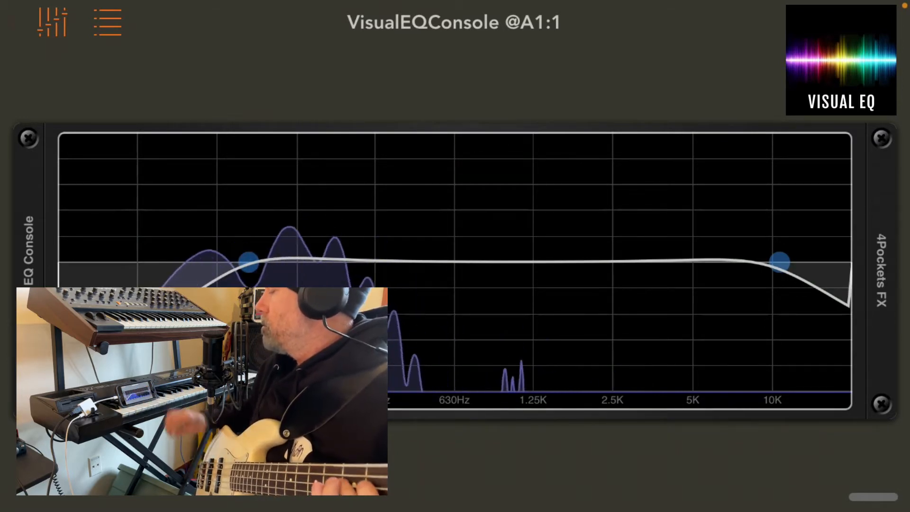
left_click_drag(779, 261, 646, 260)
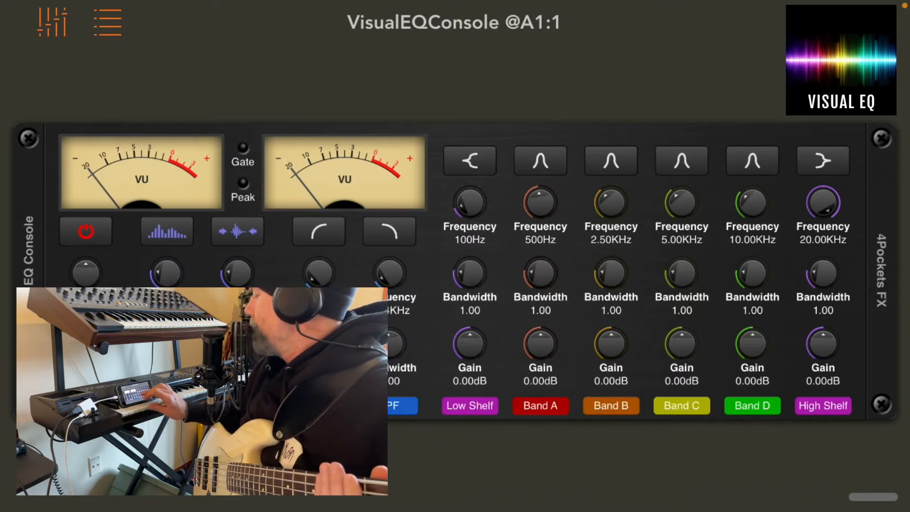
- Switch from the knob console to the response graph with the live bass spectrum
left_click(469, 160)
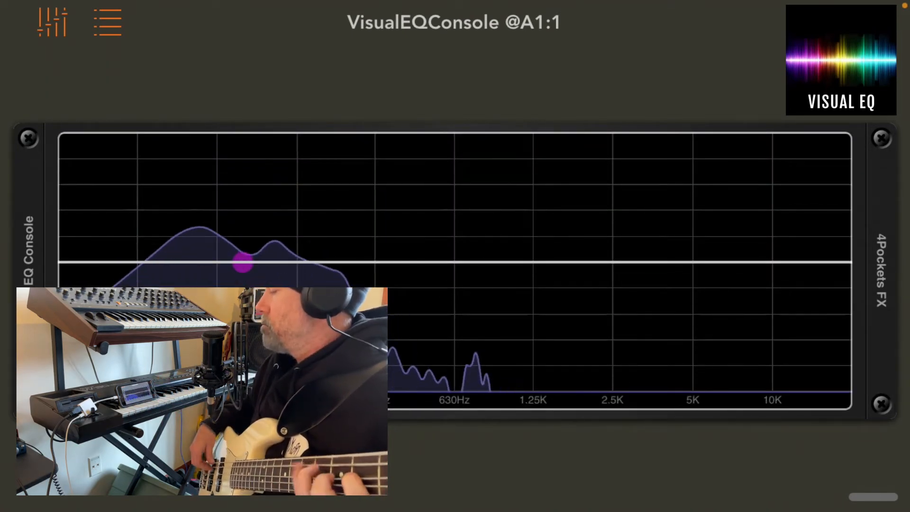
- Move the low shelf corner to 500Hz and raise its boost past 16.50dB
left_click_drag(242, 266, 243, 248)
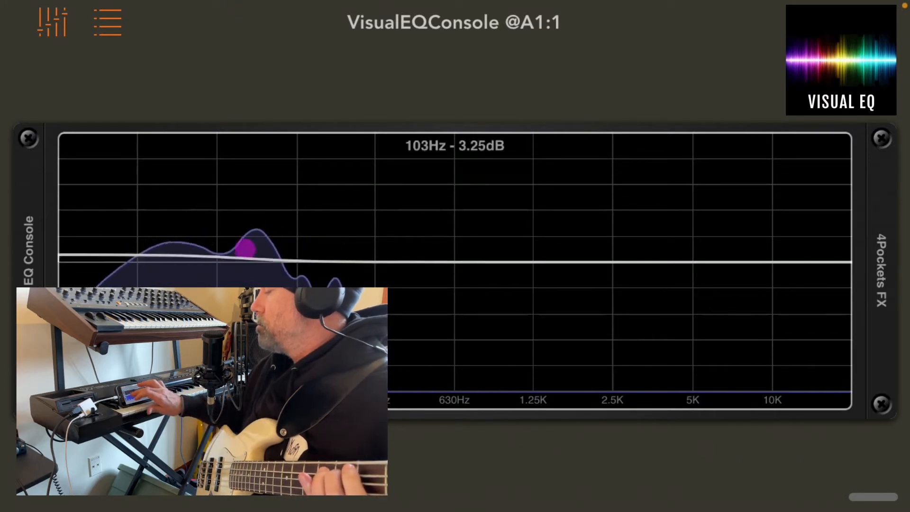
left_click_drag(244, 247, 245, 209)
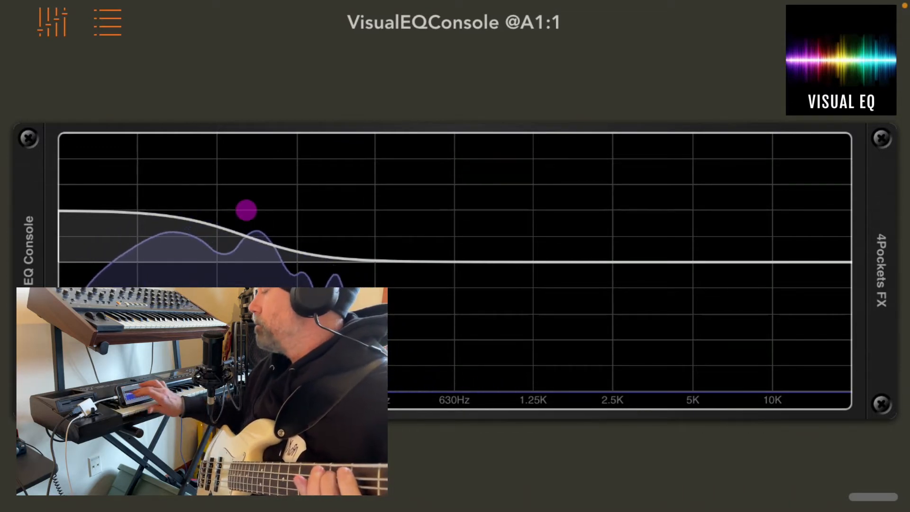
left_click_drag(245, 210, 428, 205)
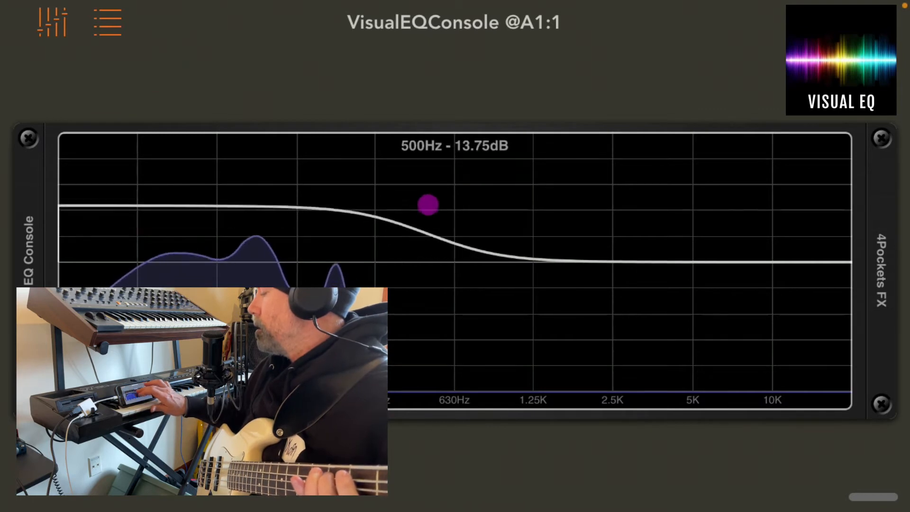
left_click_drag(427, 205, 428, 211)
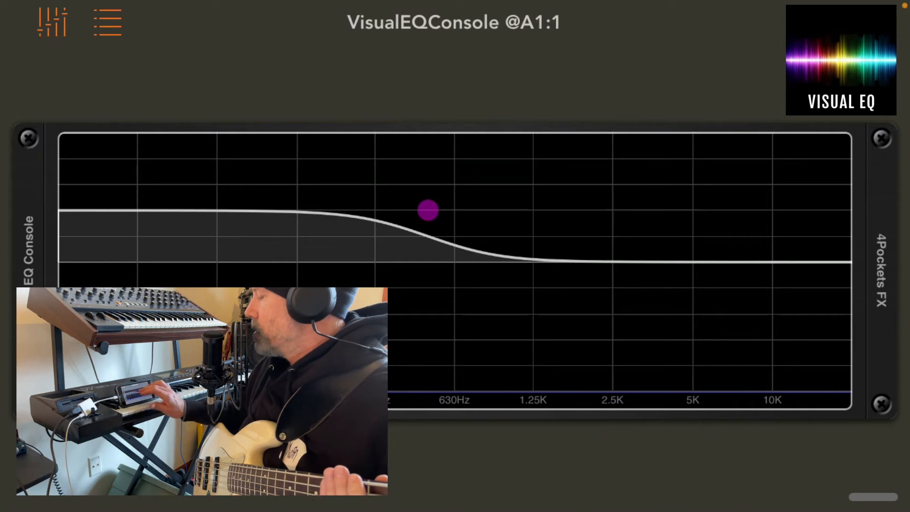
left_click_drag(428, 209, 427, 191)
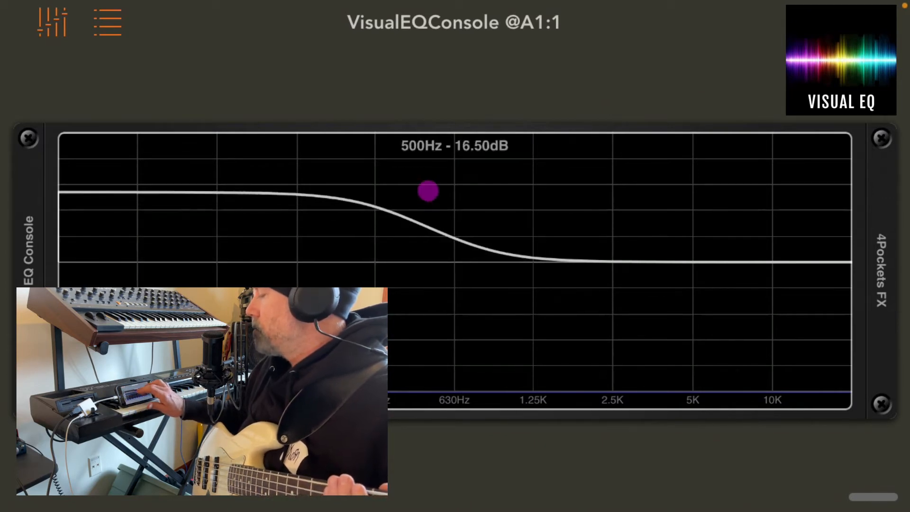
left_click_drag(428, 191, 428, 164)
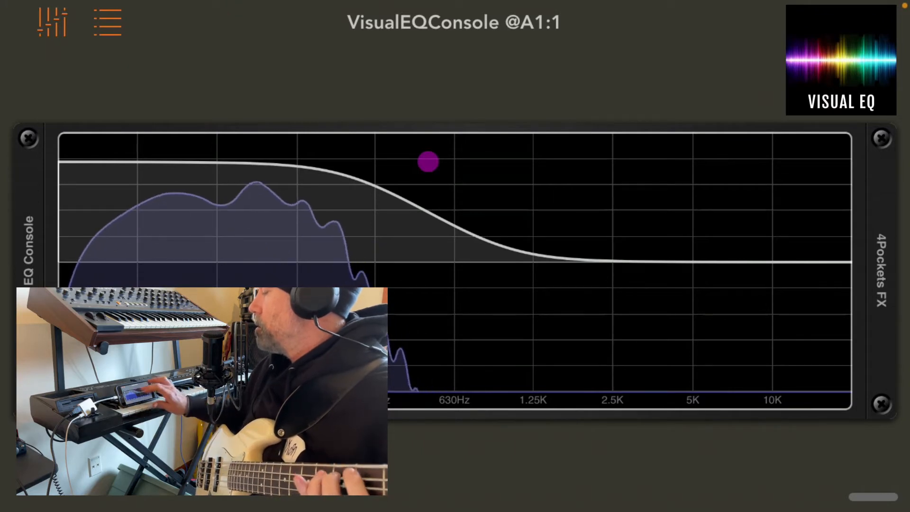
- Pull the low shelf into a deep cut, then bring it back near flat around 77Hz
left_click_drag(428, 161, 404, 366)
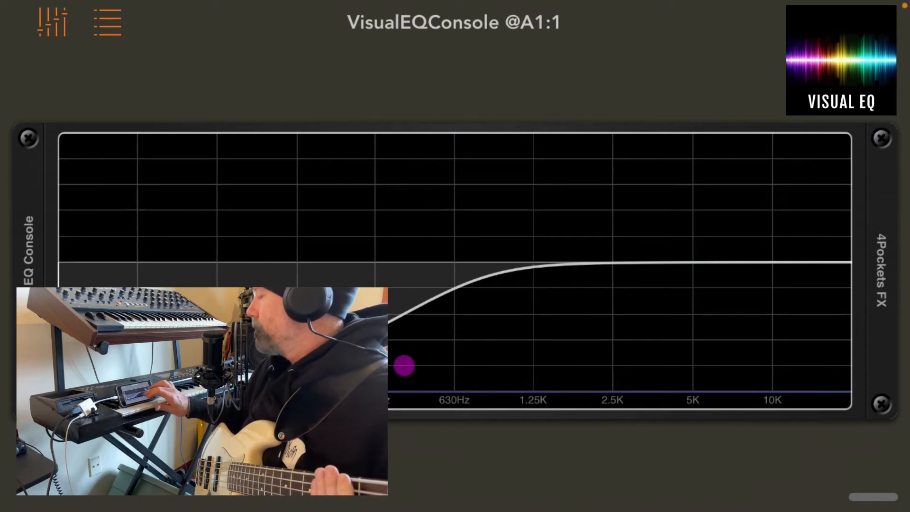
left_click_drag(404, 366, 212, 261)
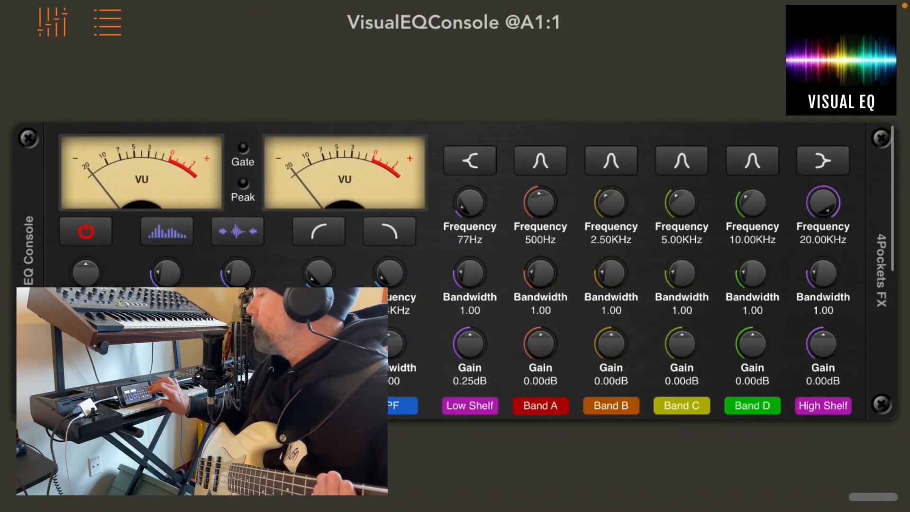
- Return to the response graph, now showing the high shelf band's point
left_click(823, 160)
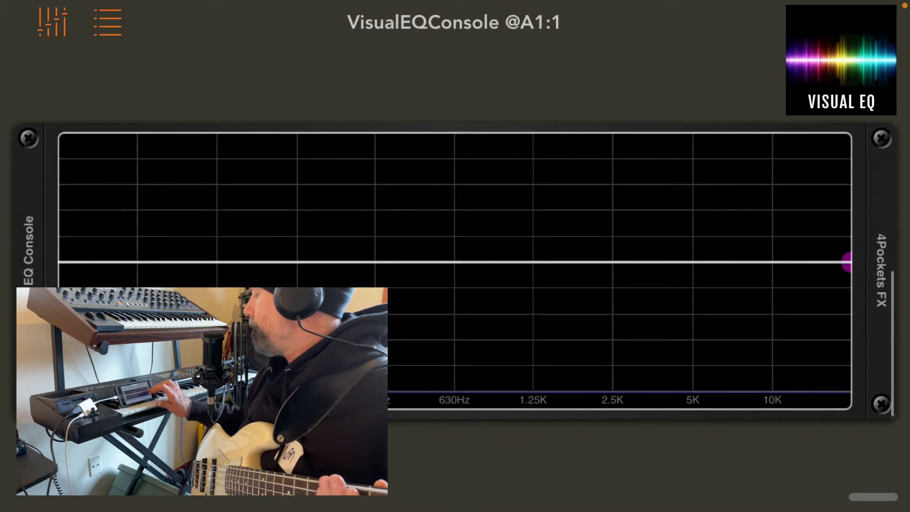
- Boost the high shelf around 6.67kHz, then slide its corner down to about 456Hz and back near 1K
left_click_drag(848, 261, 727, 186)
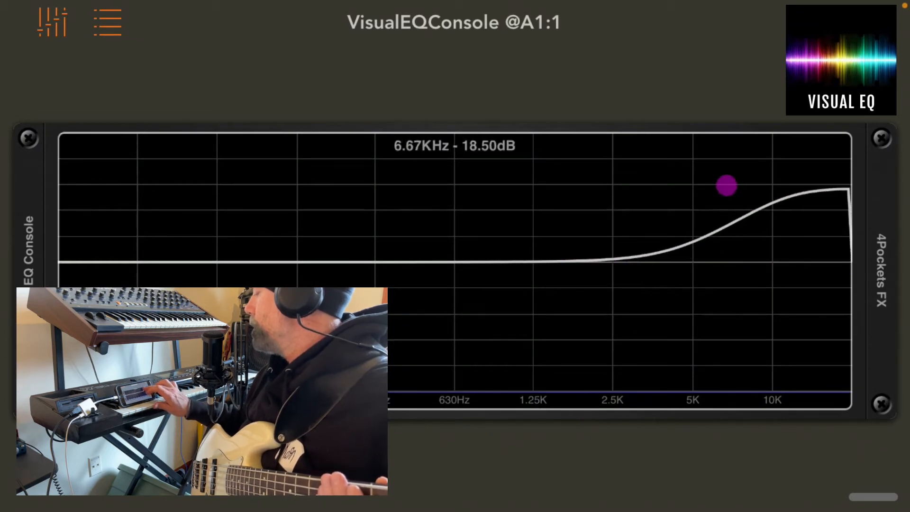
left_click_drag(727, 185, 704, 169)
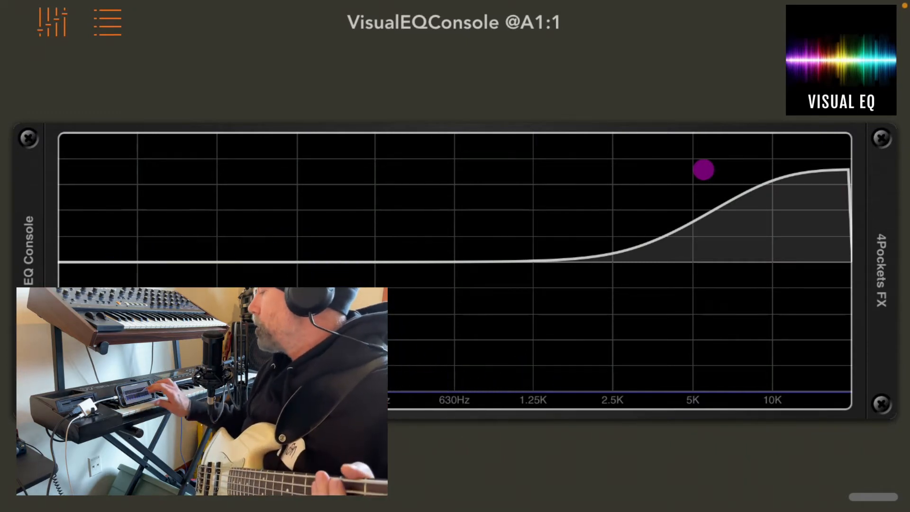
left_click_drag(703, 168, 422, 163)
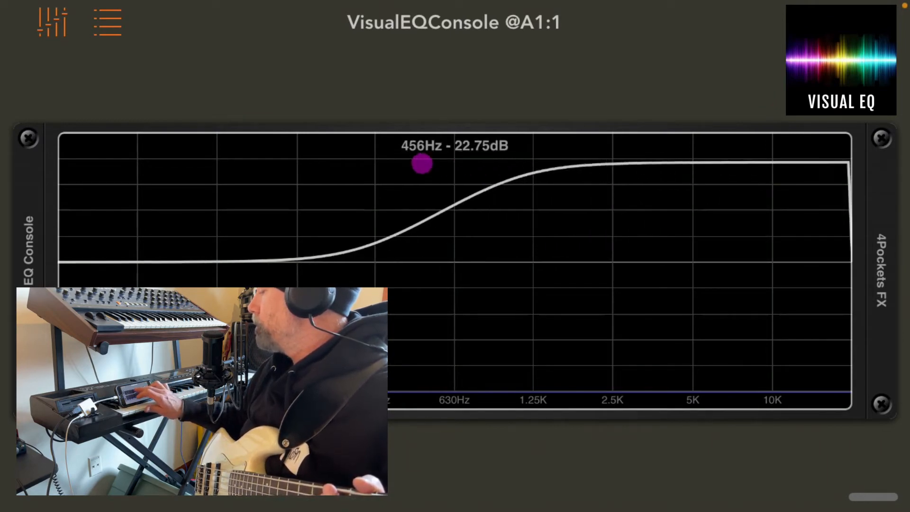
left_click_drag(421, 163, 510, 171)
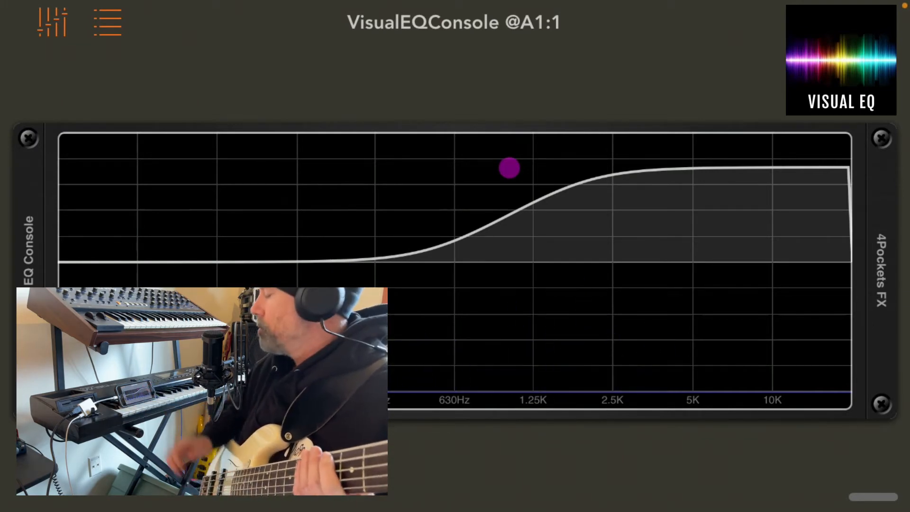
- Move the high shelf to 250Hz, then turn it into a -20dB cut near 1.5K
left_click_drag(509, 168, 348, 191)
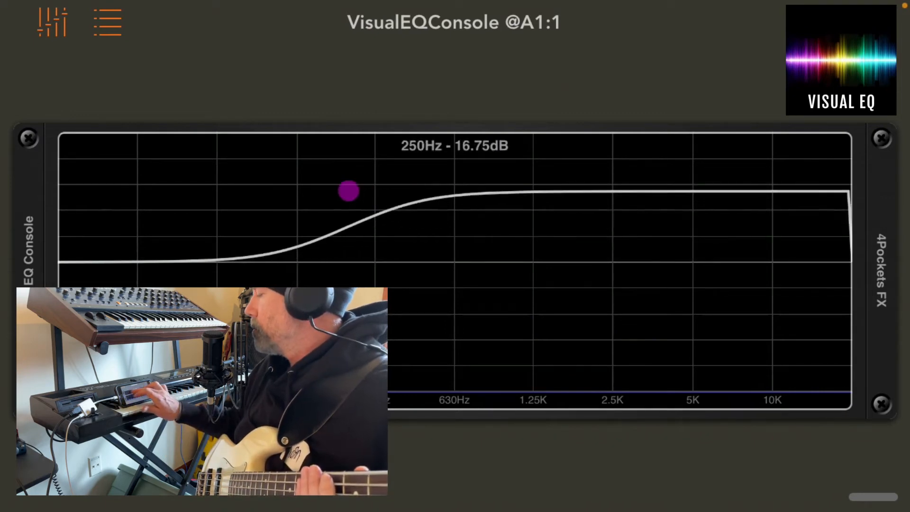
left_click_drag(349, 191, 348, 179)
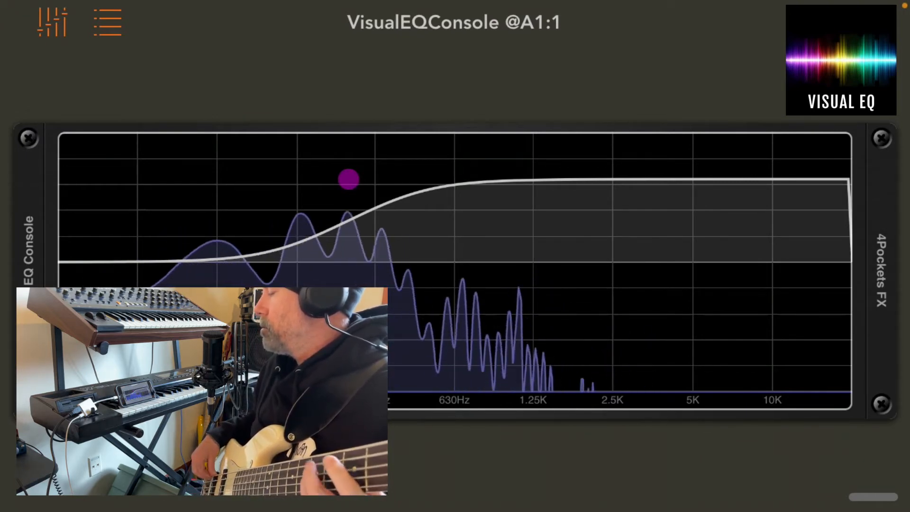
left_click_drag(349, 179, 424, 343)
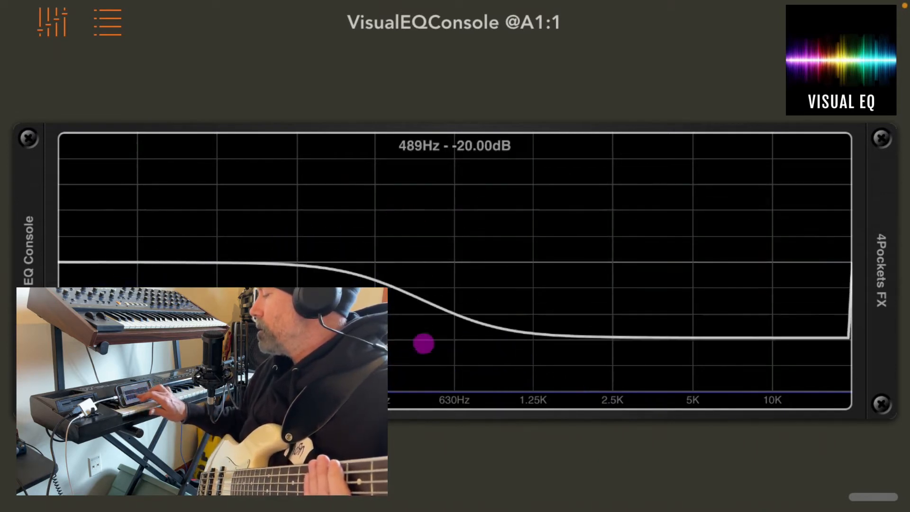
left_click_drag(424, 344, 567, 365)
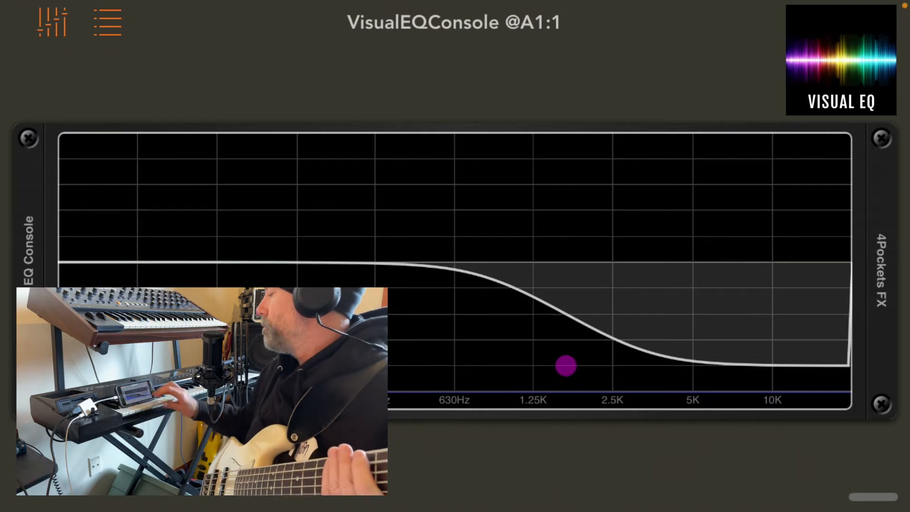
- Set the low shelf around 105Hz and the high shelf around 9.28kHz, ending on the knob console
left_click_drag(566, 366, 649, 278)
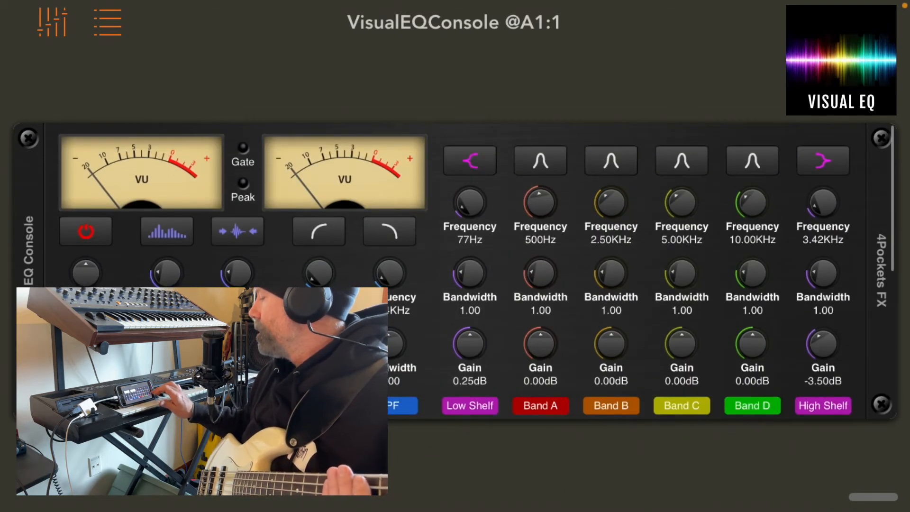
scroll("down", 3)
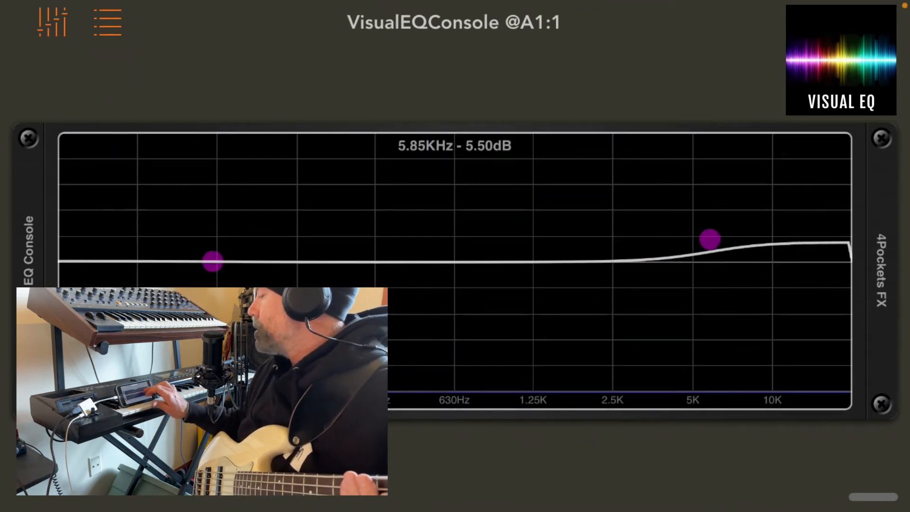
left_click_drag(710, 239, 672, 194)
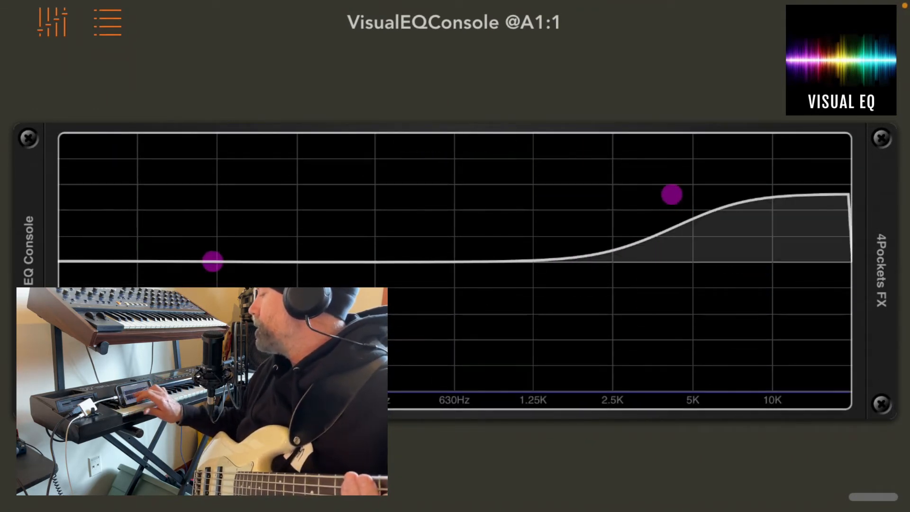
left_click_drag(212, 262, 220, 222)
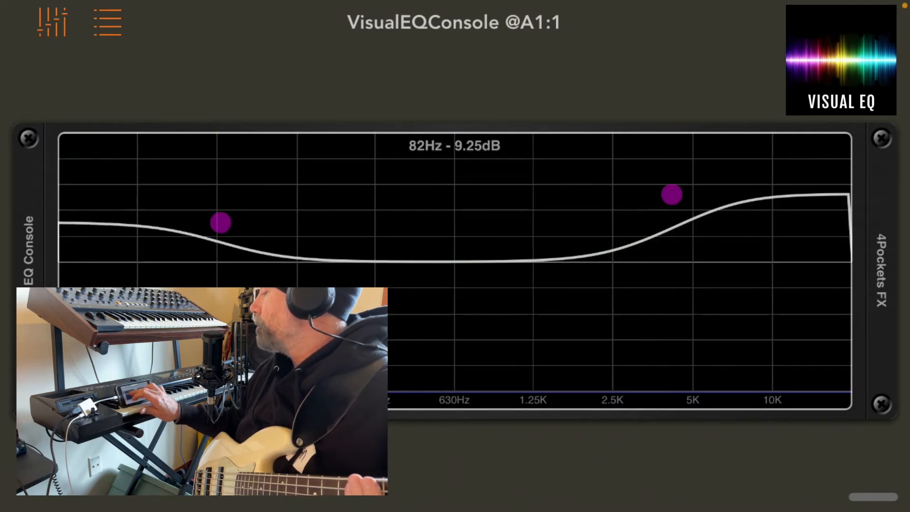
left_click_drag(672, 194, 680, 206)
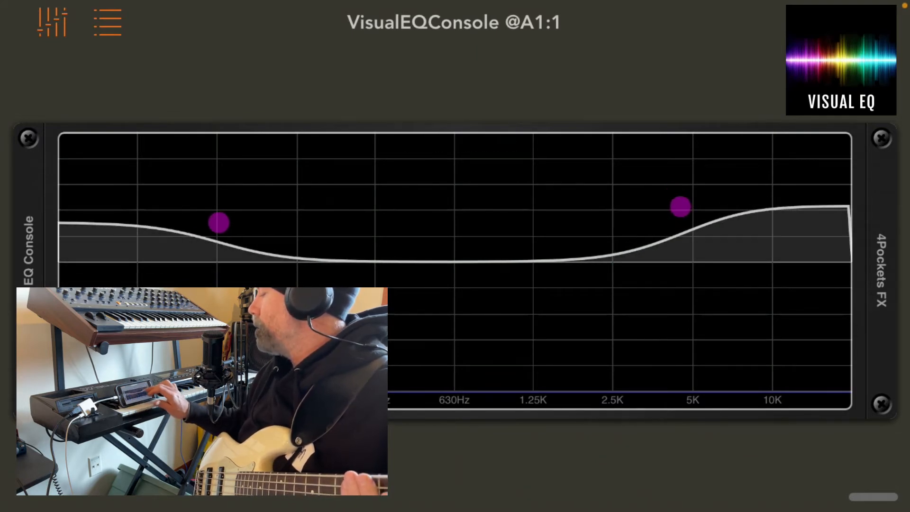
left_click_drag(680, 207, 710, 175)
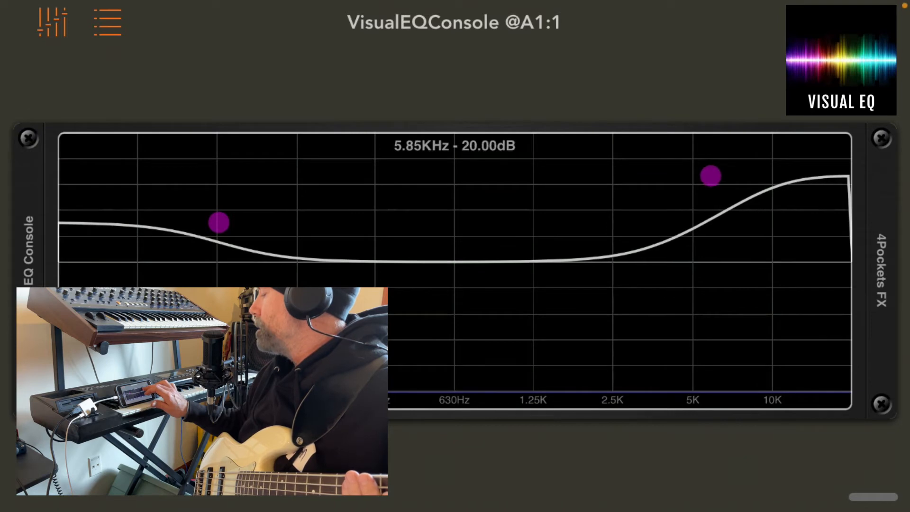
left_click_drag(712, 176, 704, 197)
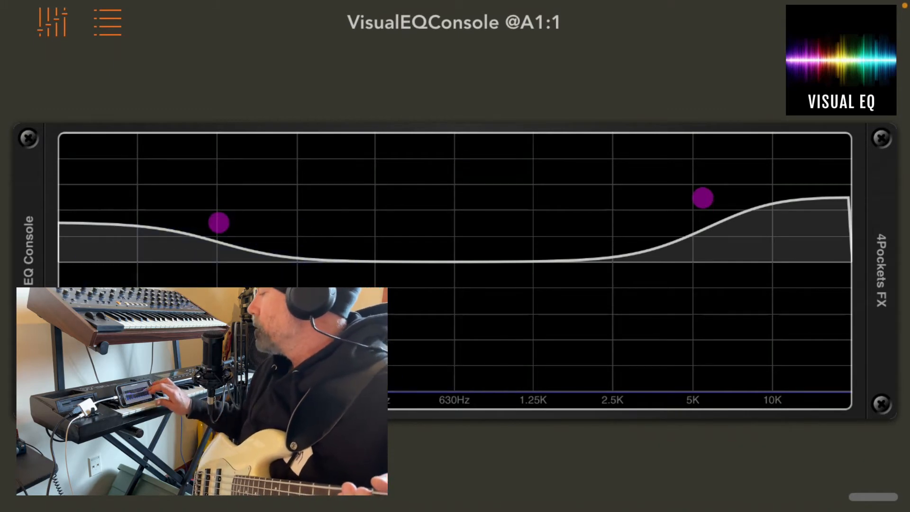
left_click_drag(703, 198, 764, 360)
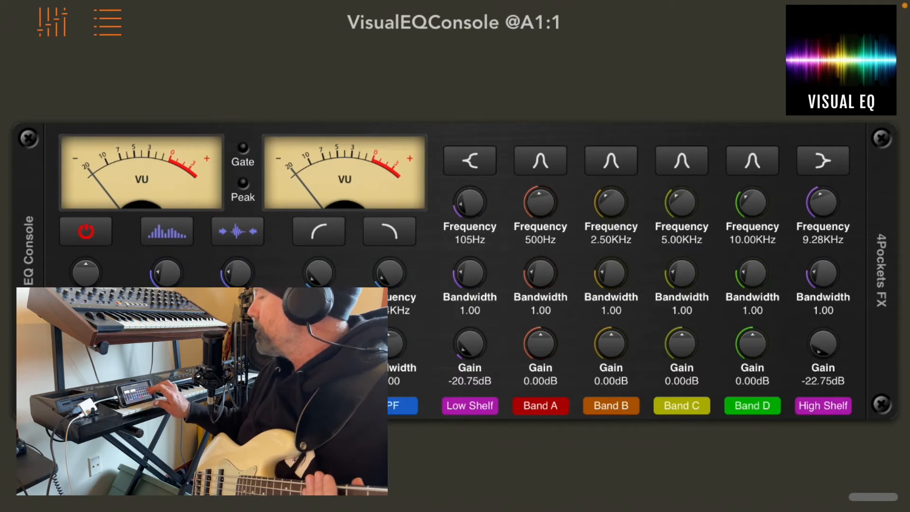
- Sweep a Band A boost from the low bass through 114Hz up to 1000Hz, then try a deep cut
left_click(540, 160)
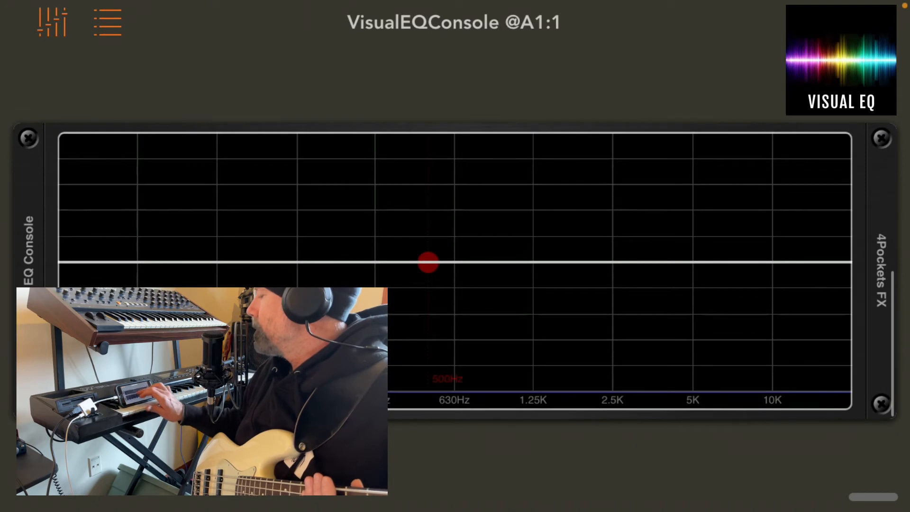
left_click_drag(428, 262, 163, 217)
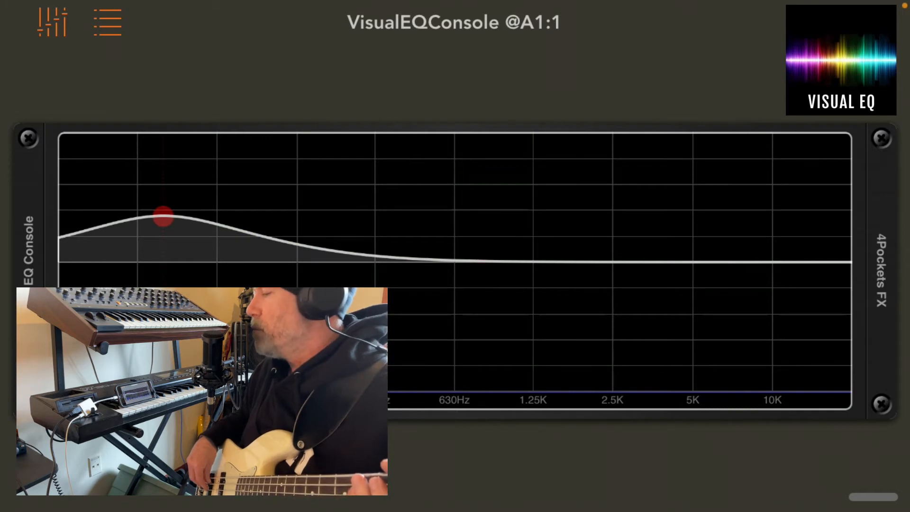
left_click_drag(163, 217, 220, 222)
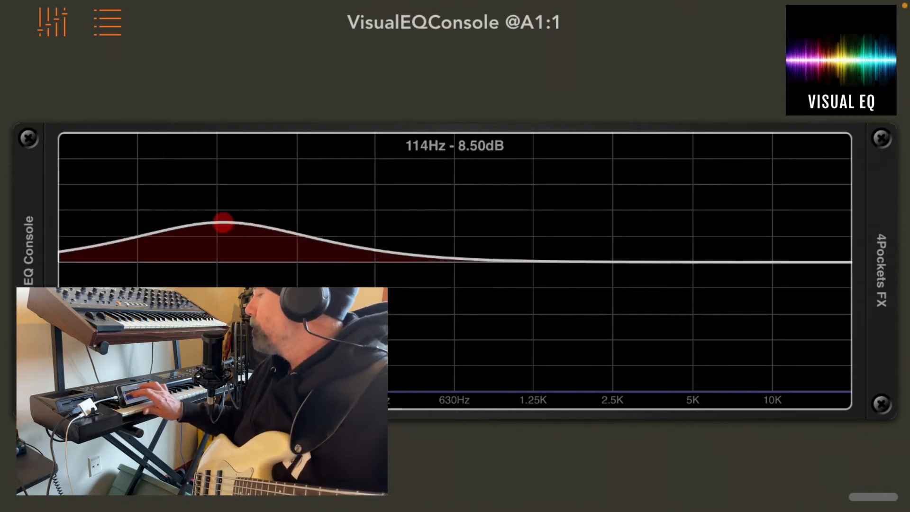
left_click_drag(221, 221, 507, 188)
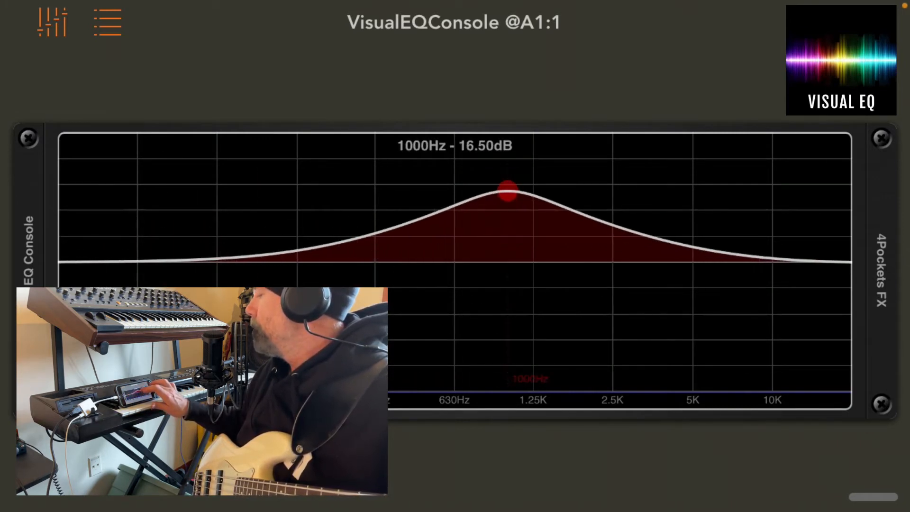
left_click_drag(507, 189, 507, 197)
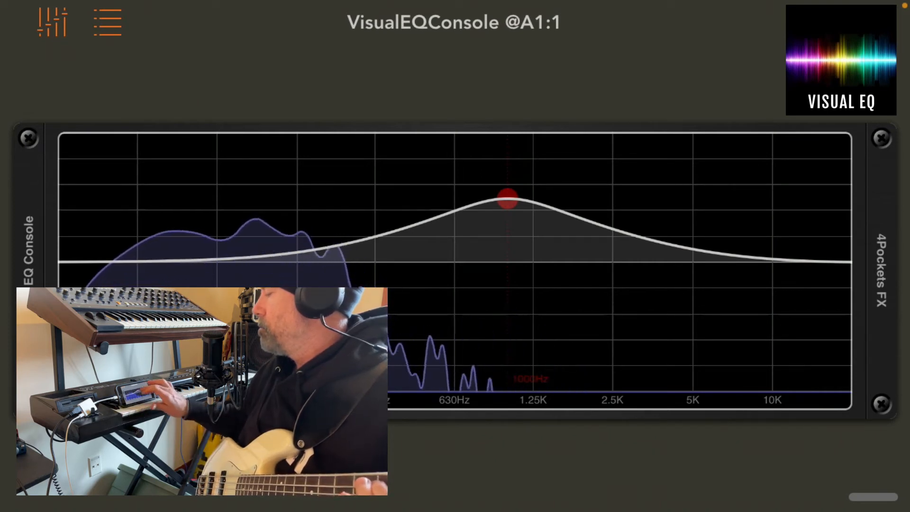
left_click_drag(507, 197, 507, 351)
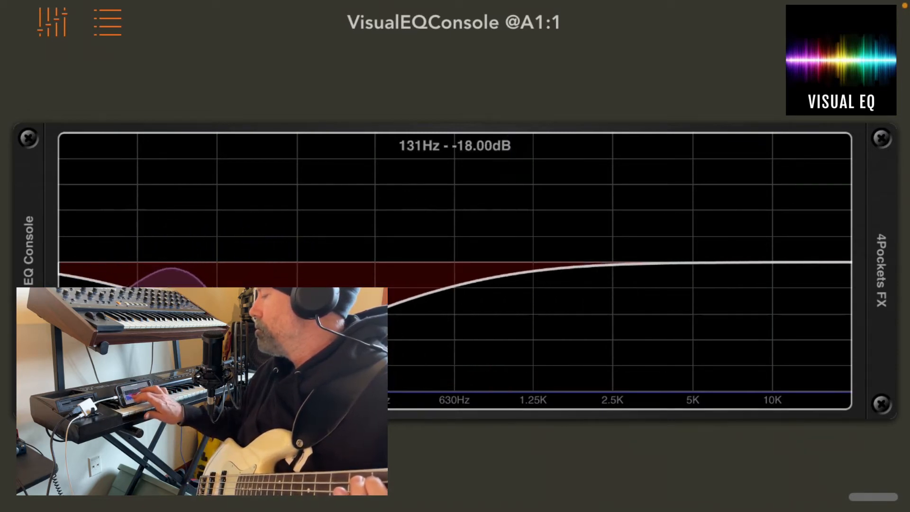
left_click_drag(162, 265, 162, 232)
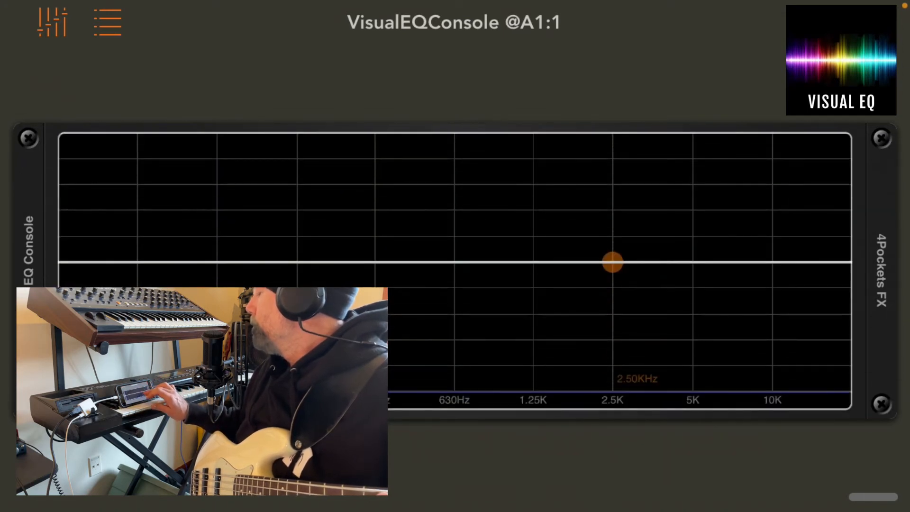
- Sweep Band B between 250Hz and 4.72kHz as boost and cut, settling on +3.75dB near 373Hz
left_click_drag(614, 262, 347, 169)
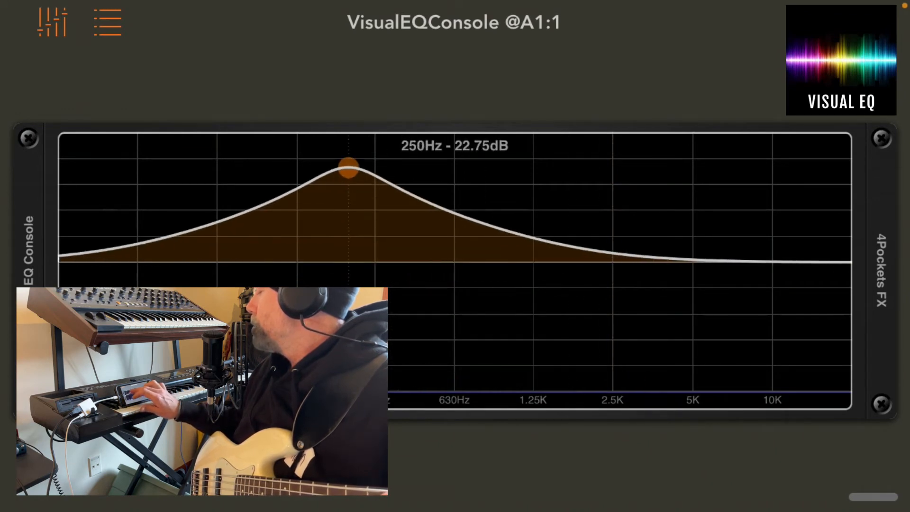
left_click_drag(347, 168, 713, 206)
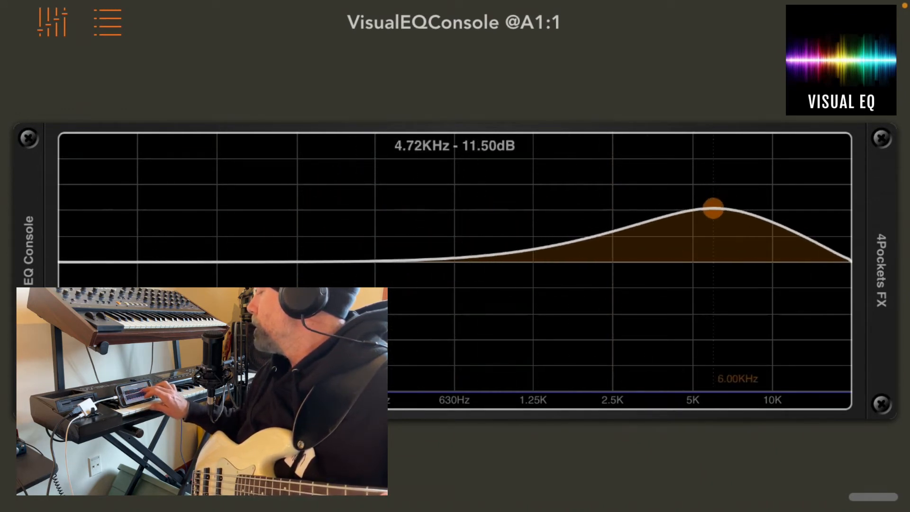
left_click_drag(714, 205, 352, 161)
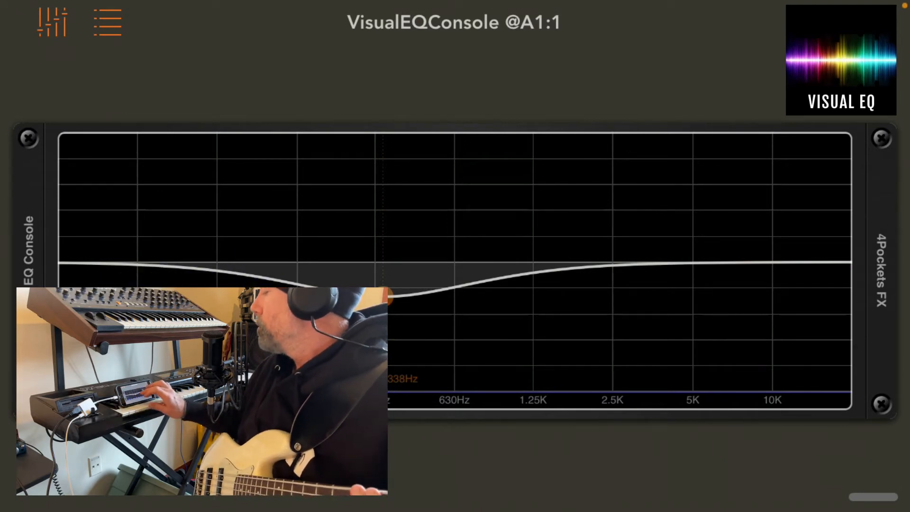
left_click_drag(386, 296, 404, 220)
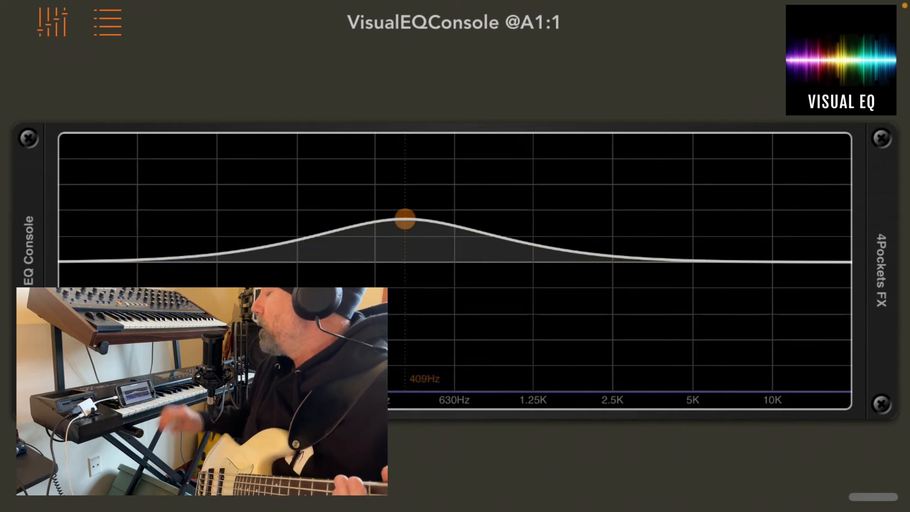
left_click_drag(405, 219, 412, 247)
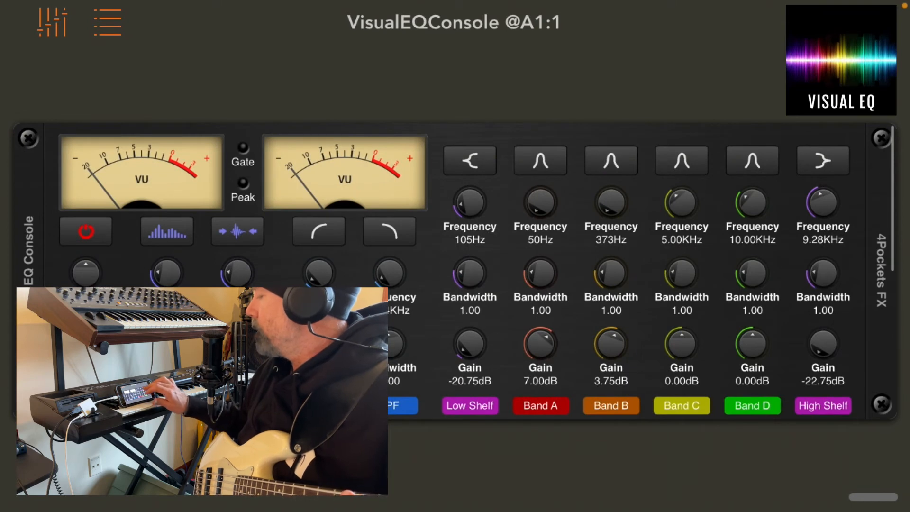
- Sweep Band C from 1.17kHz up to 12kHz, settling on an 8.75dB boost near 6.87kHz
left_click(682, 159)
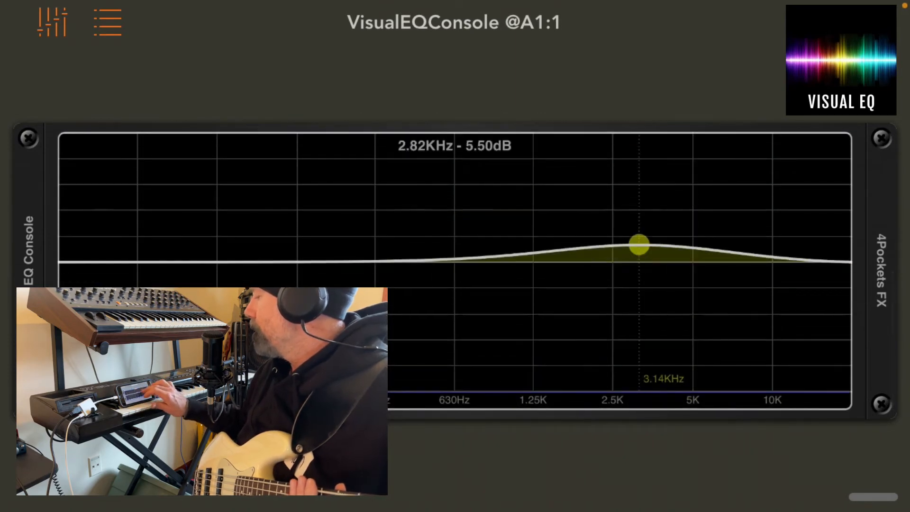
left_click_drag(637, 244, 526, 188)
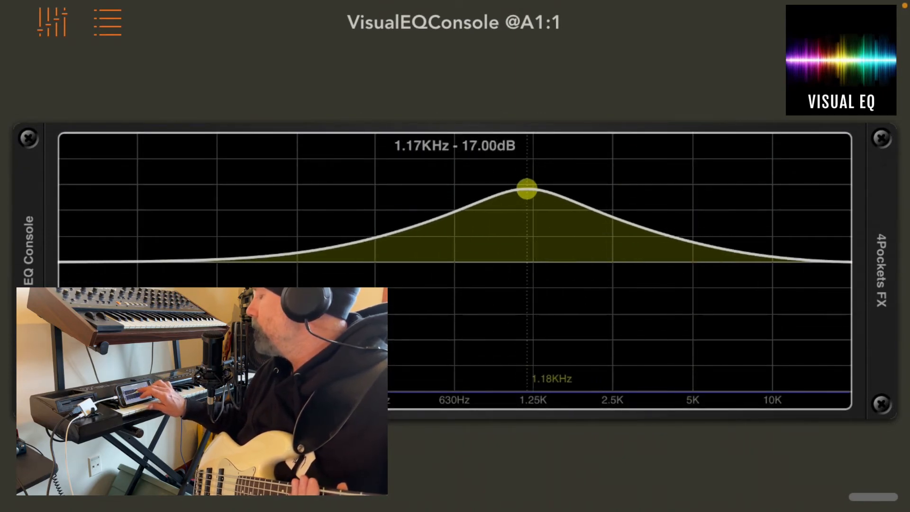
left_click_drag(525, 189, 523, 201)
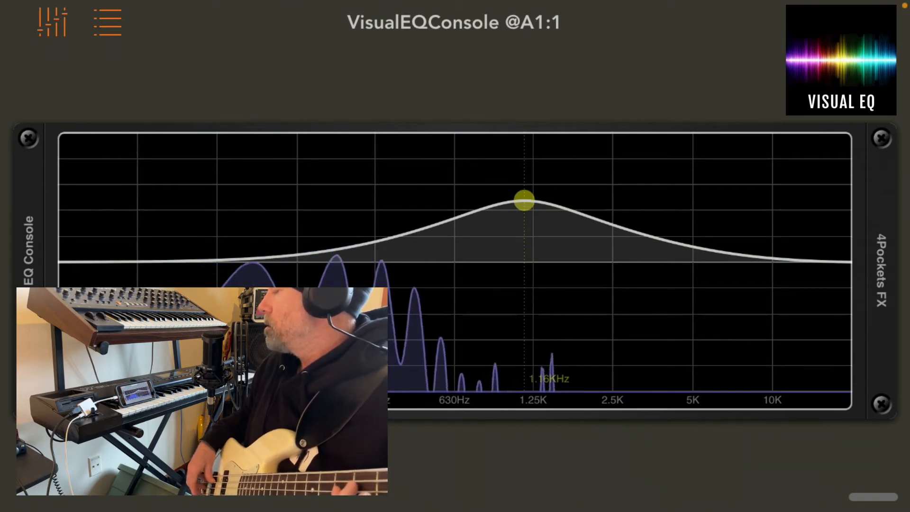
left_click_drag(523, 201, 540, 336)
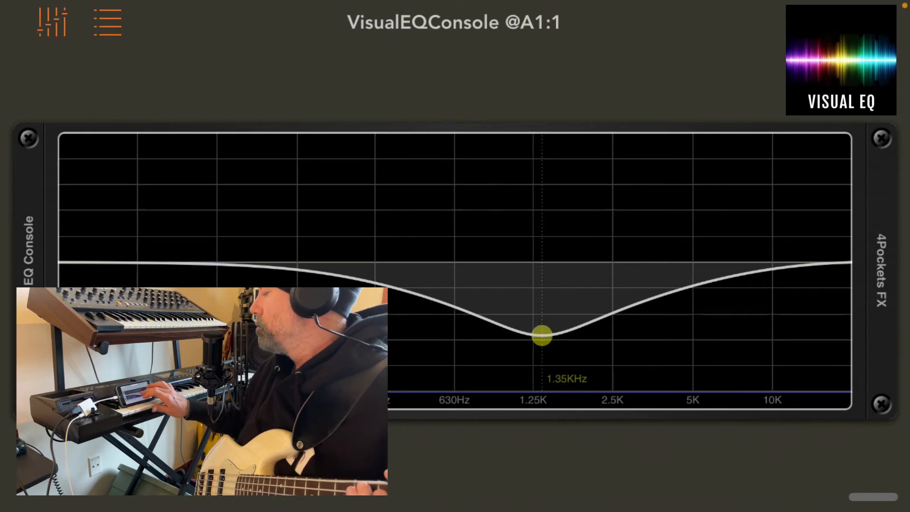
left_click_drag(540, 333, 779, 186)
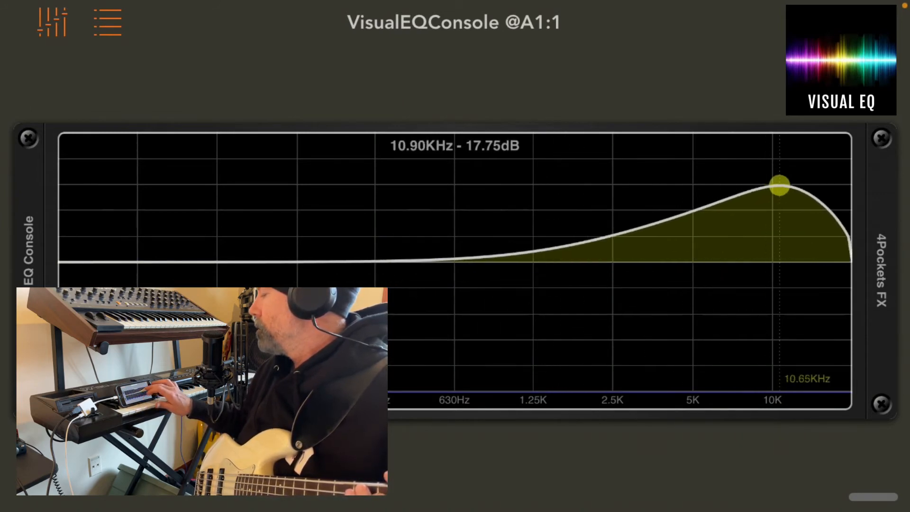
left_click_drag(780, 184, 794, 170)
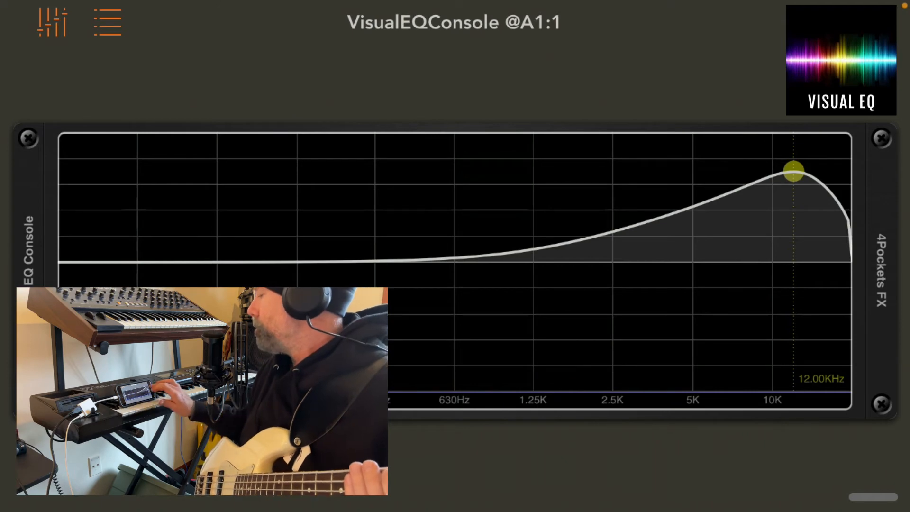
left_click_drag(794, 171, 729, 224)
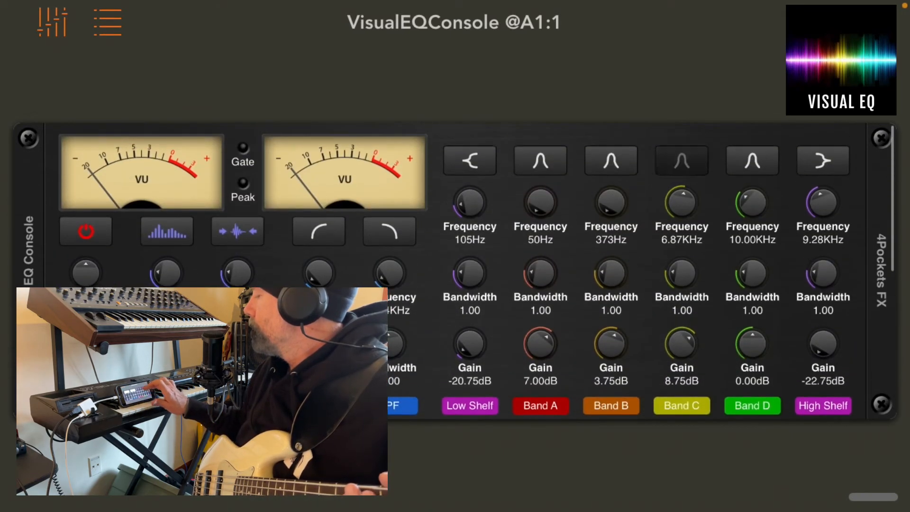
- Audition a strong Band D boost swept between 5kHz, 13.41kHz and 20kHz
left_click(752, 160)
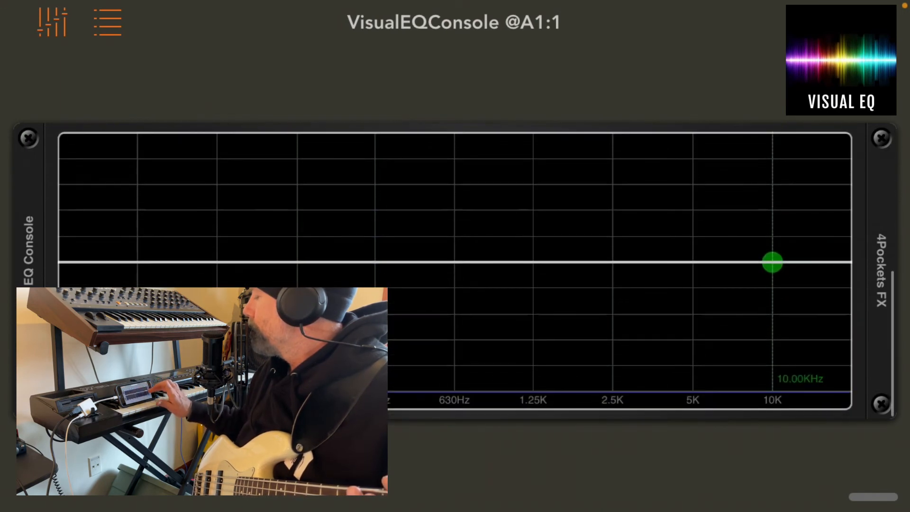
left_click_drag(772, 263, 799, 172)
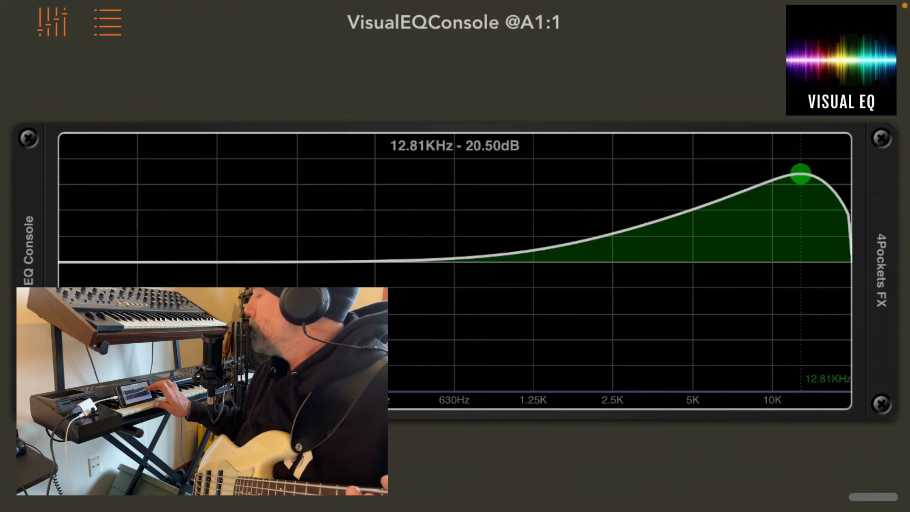
left_click_drag(800, 172, 806, 168)
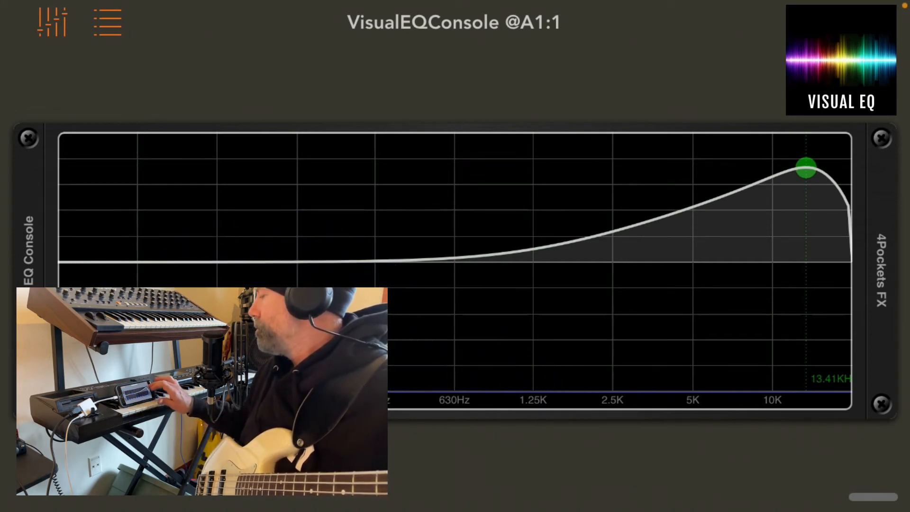
left_click_drag(806, 168, 692, 173)
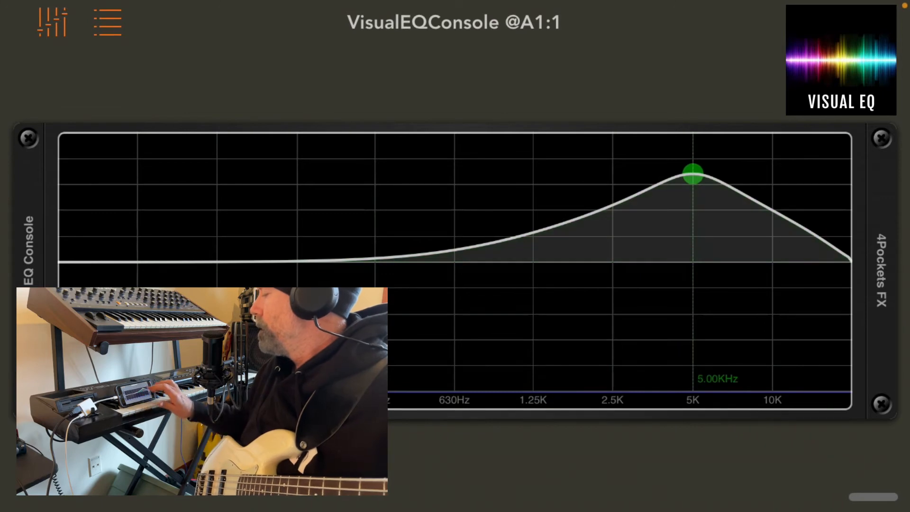
left_click_drag(691, 172, 845, 167)
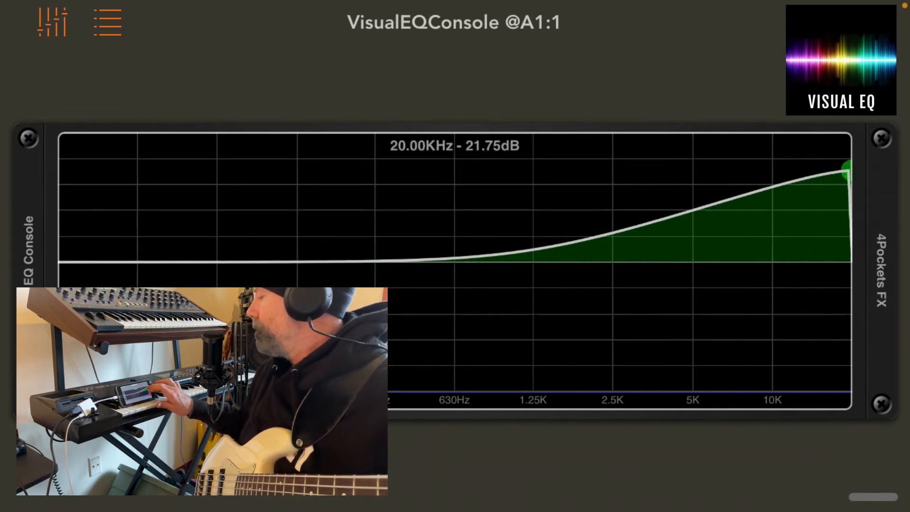
- Try a deep high cut and a big 5kHz boost, then leave Band D flat near 11.41kHz at +0.25dB
left_click_drag(845, 169, 796, 342)
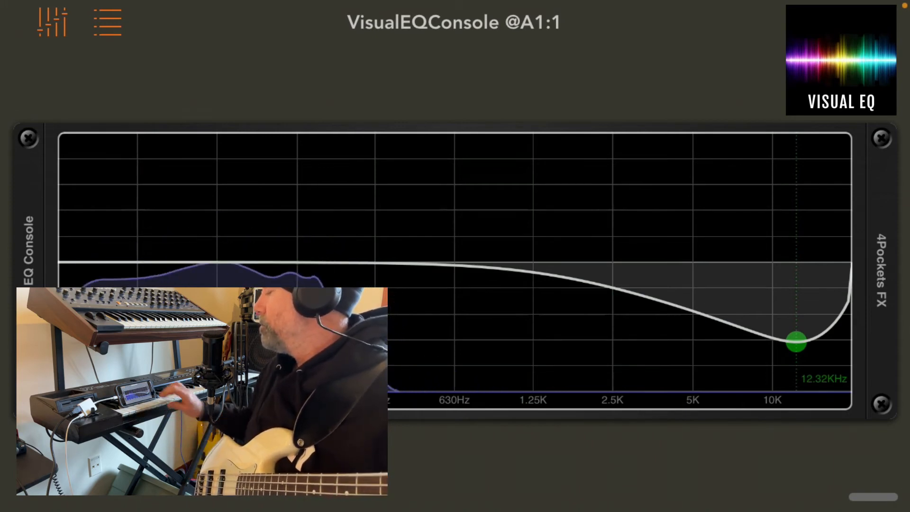
left_click_drag(796, 342, 787, 276)
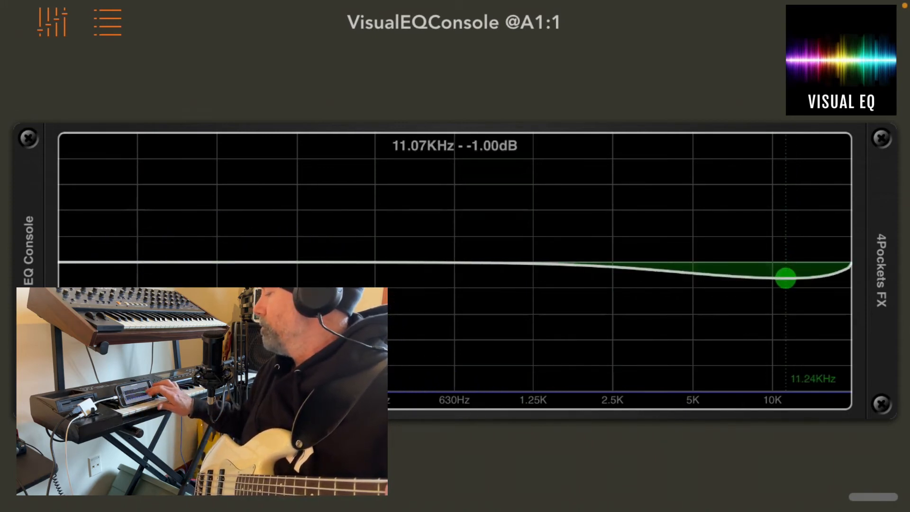
left_click_drag(787, 277, 693, 157)
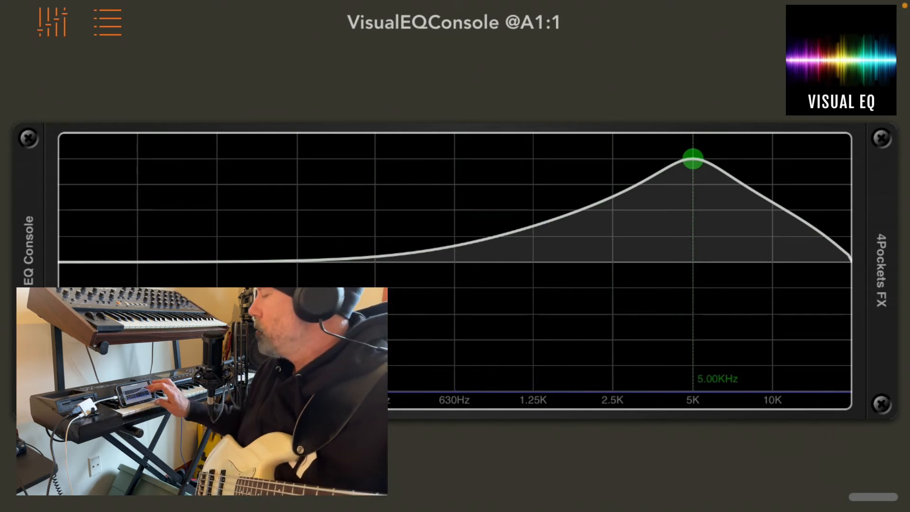
left_click_drag(691, 157, 768, 246)
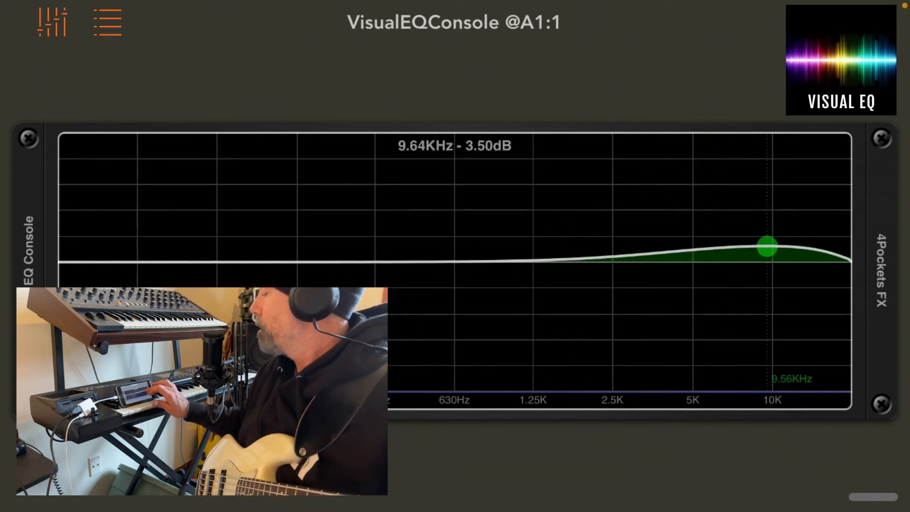
left_click_drag(768, 246, 788, 261)
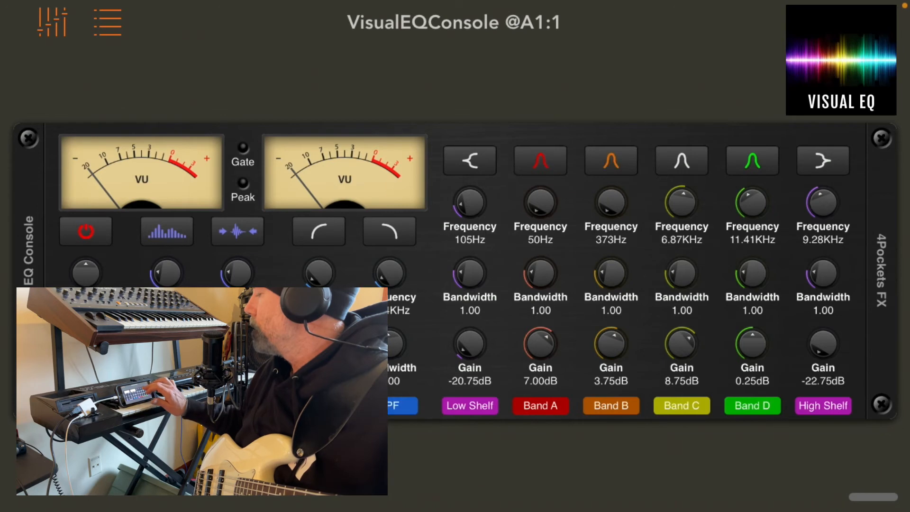
- Switch from the knob console back to the frequency curve of Bands A–D
left_click(681, 161)
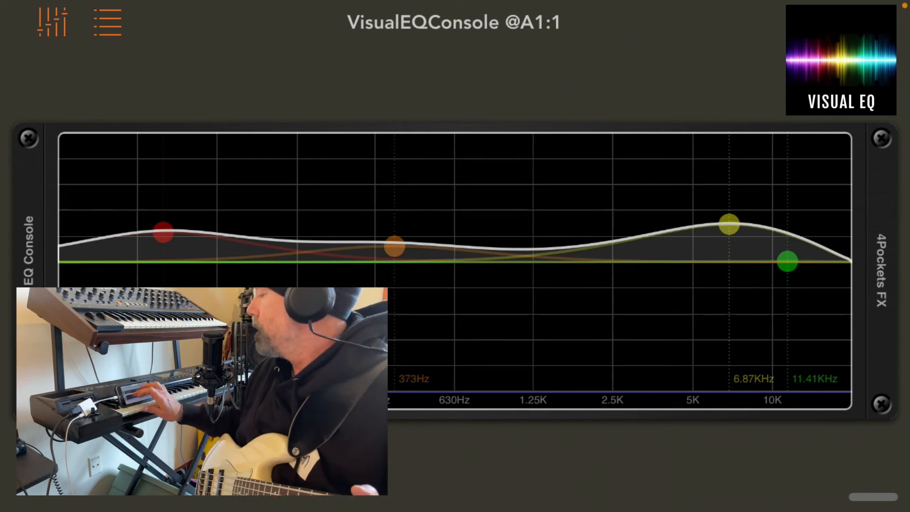
- Lift the low end, move Band C down to about 1.36kHz and boost Band D near 10.90kHz
left_click_drag(163, 233, 163, 187)
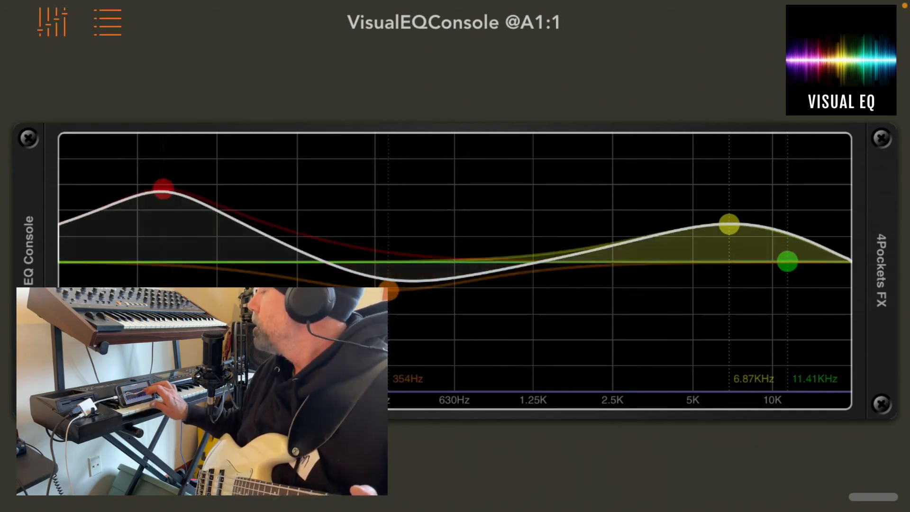
left_click_drag(729, 223, 541, 269)
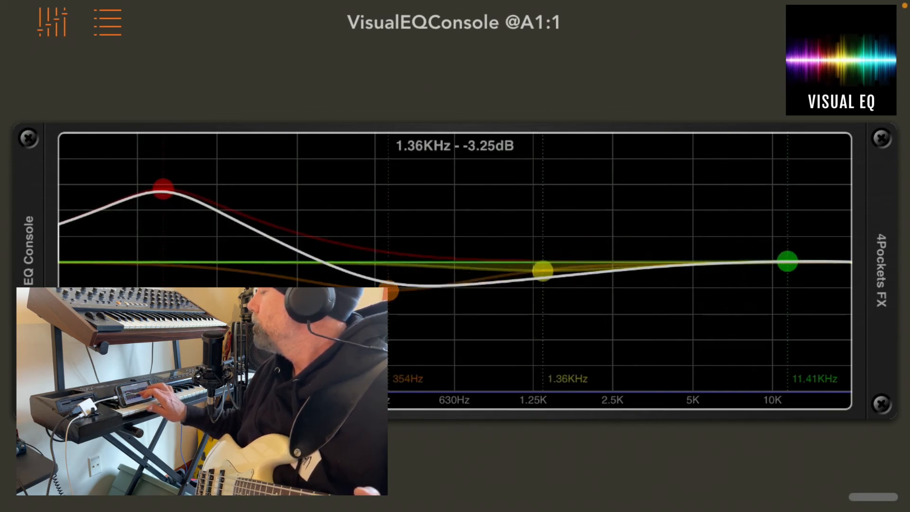
left_click_drag(788, 263, 784, 203)
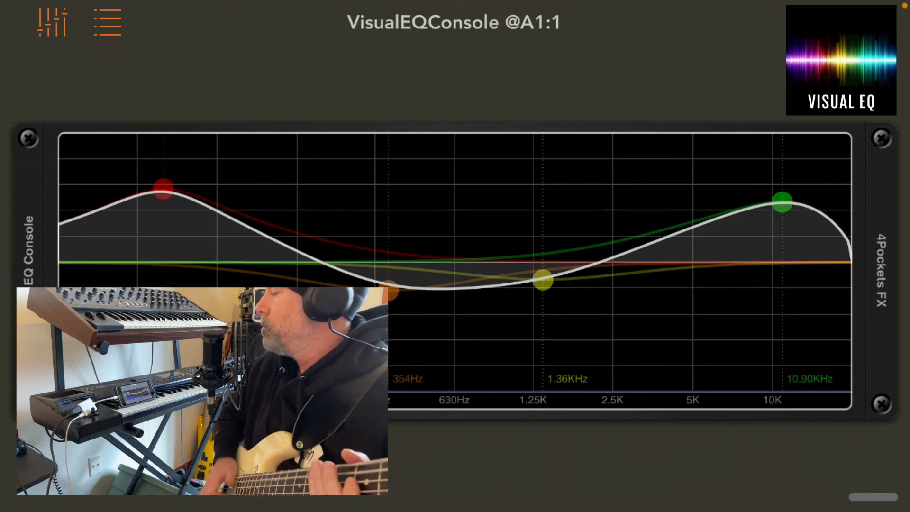
- Ease the low boost and settle Band C as a cut at 1.25kHz
left_click_drag(161, 185, 161, 228)
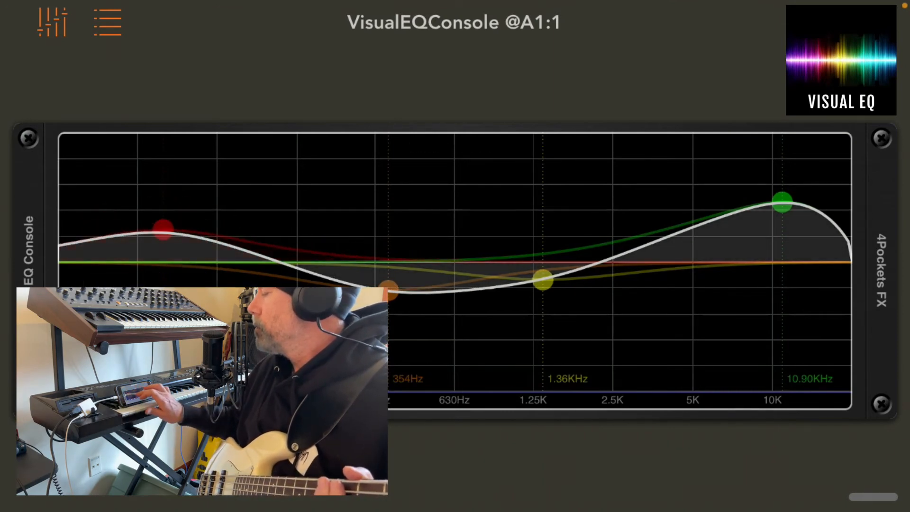
left_click_drag(543, 281, 544, 232)
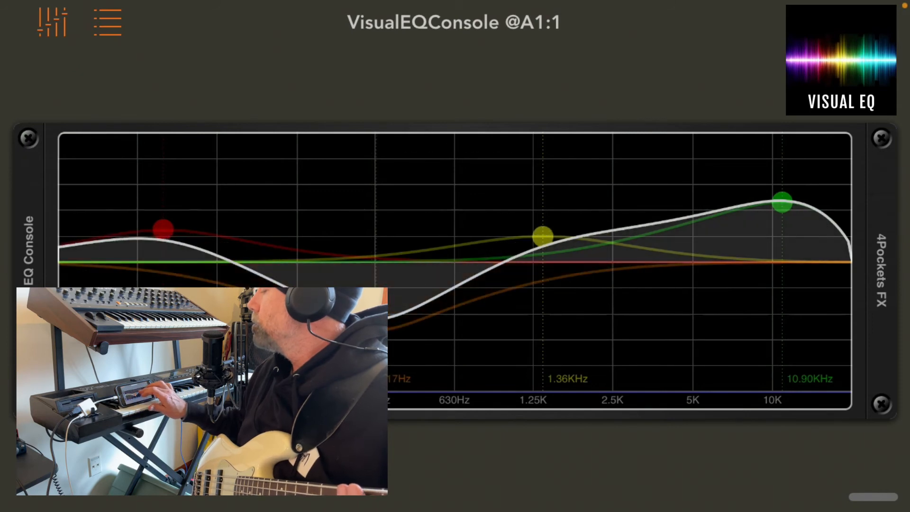
left_click_drag(544, 236, 537, 202)
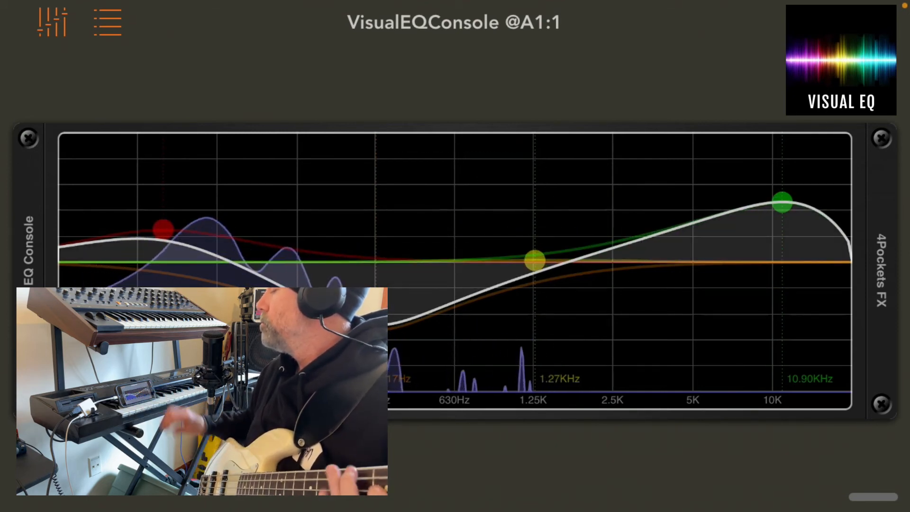
left_click_drag(533, 259, 533, 315)
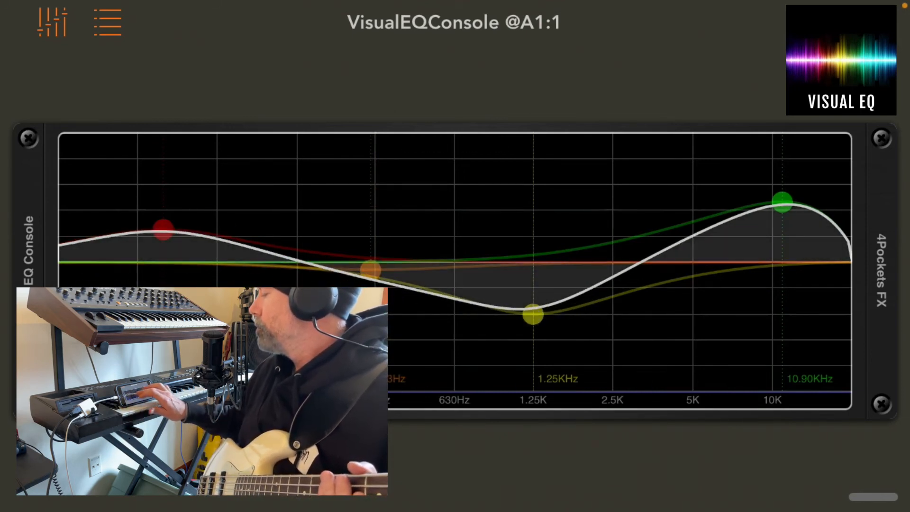
- Turn the low-mid band into a slight cut and lower the 50Hz boost to 4.75dB
left_click_drag(369, 267, 377, 209)
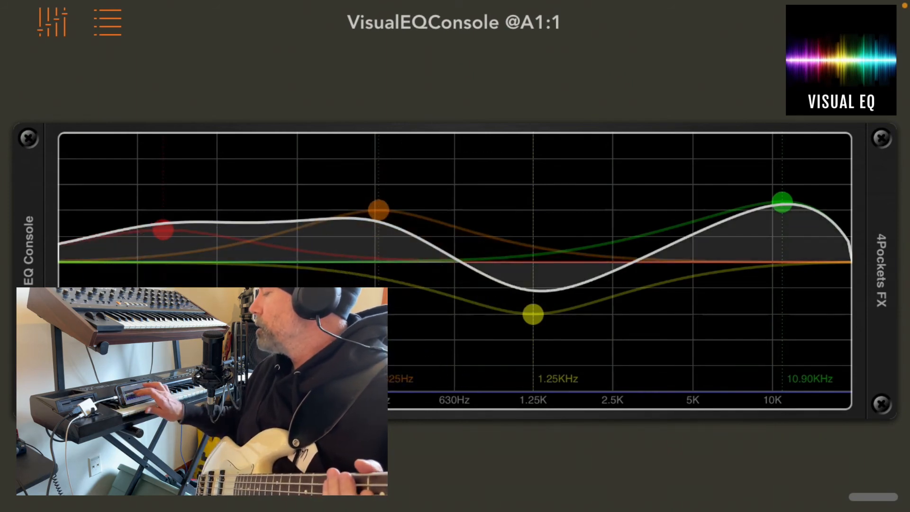
left_click_drag(377, 208, 360, 276)
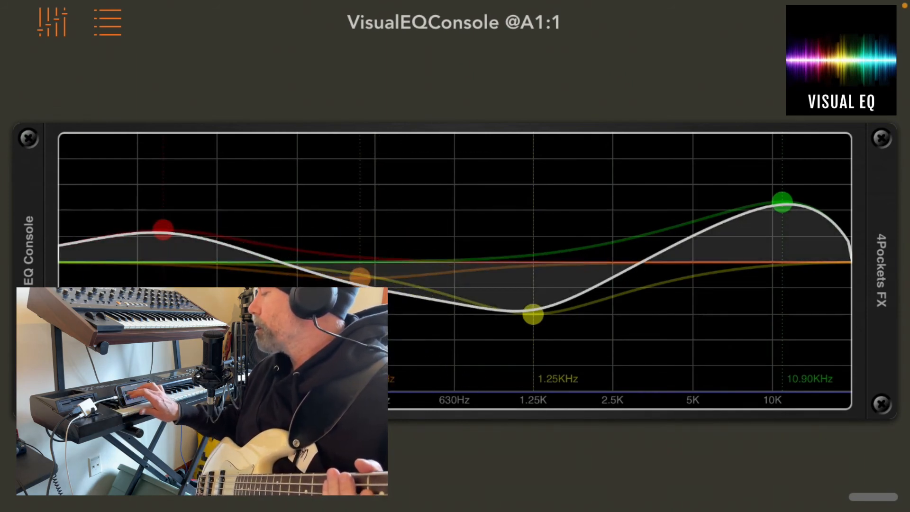
left_click_drag(161, 228, 161, 240)
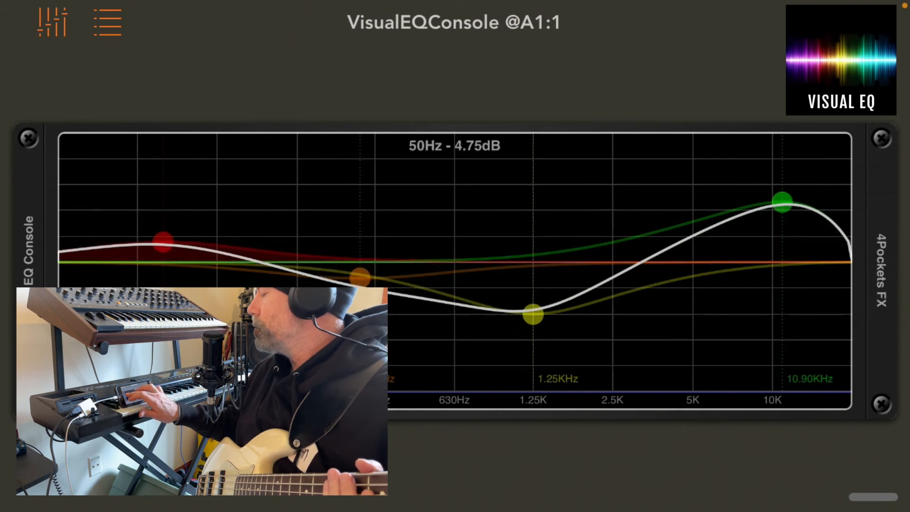
- Move the high boost from 12.61kHz down to 6.17kHz and bring the filters and shelves into play
left_click_drag(781, 201, 800, 211)
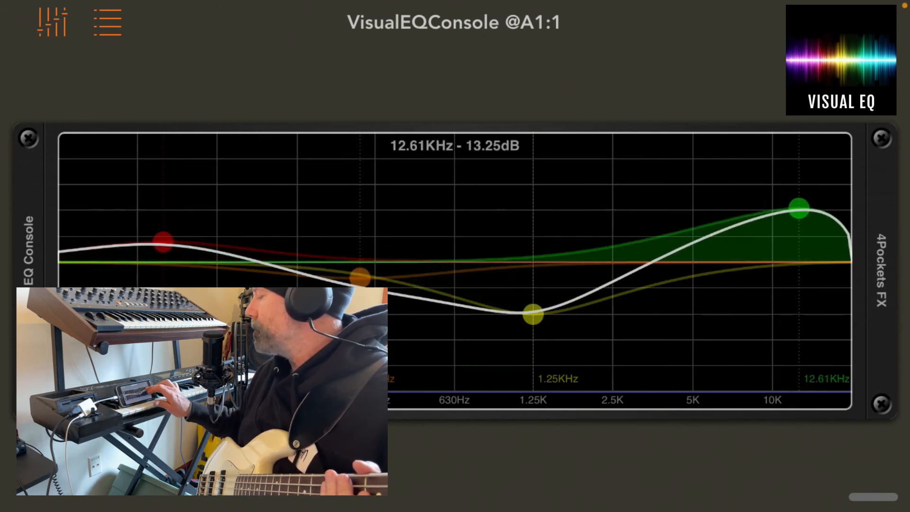
left_click_drag(799, 212, 734, 192)
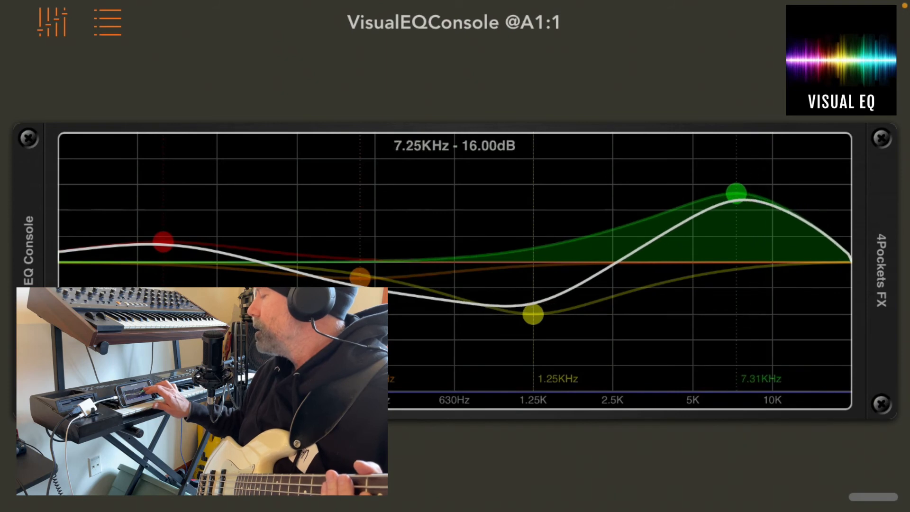
left_click_drag(736, 192, 717, 185)
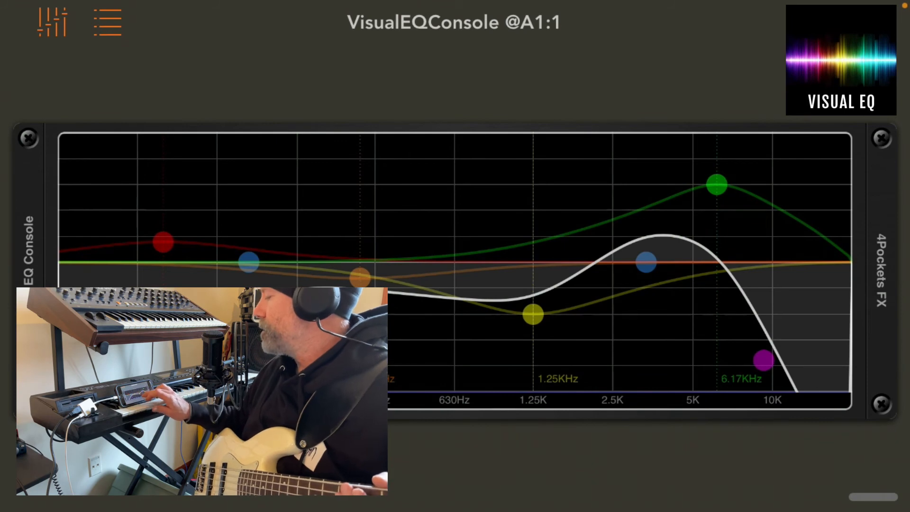
left_click_drag(763, 360, 156, 158)
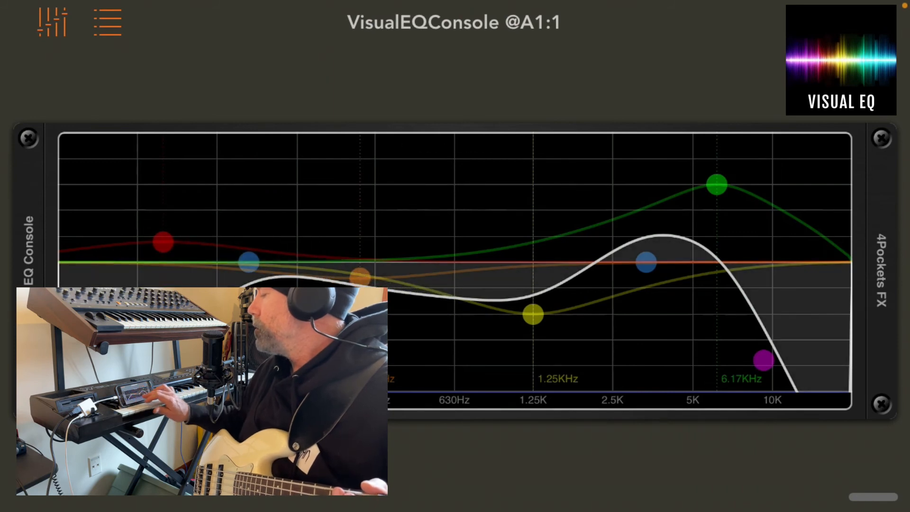
- Sweep the high shelf from 14.15kHz down past 8.86kHz into a deep cut
left_click_drag(764, 361, 811, 197)
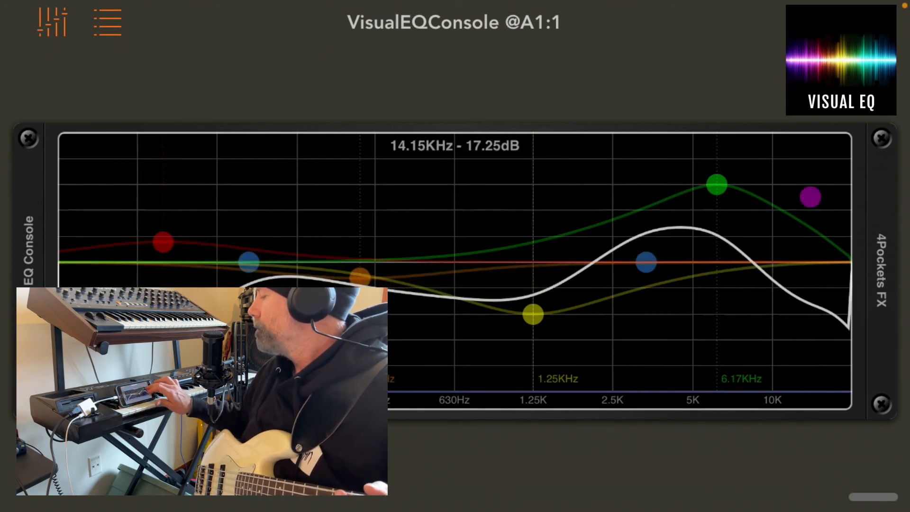
left_click_drag(810, 196, 769, 188)
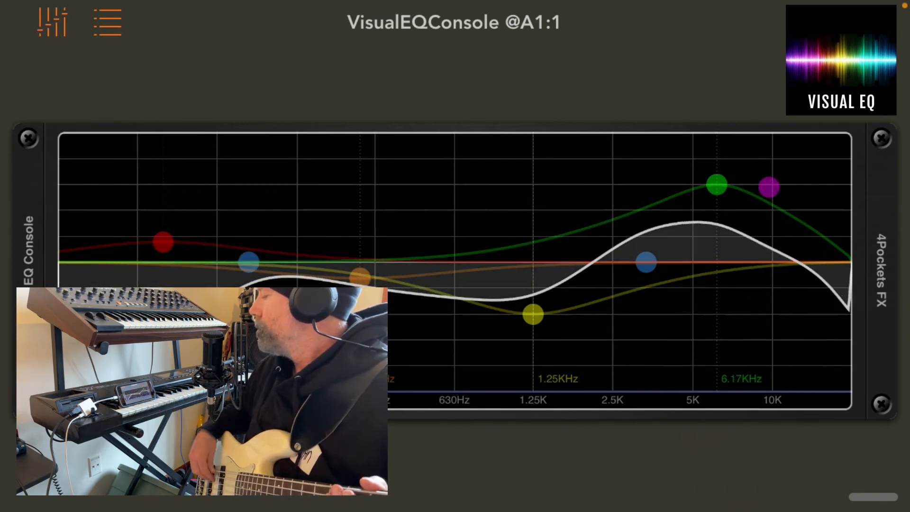
left_click_drag(769, 187, 758, 269)
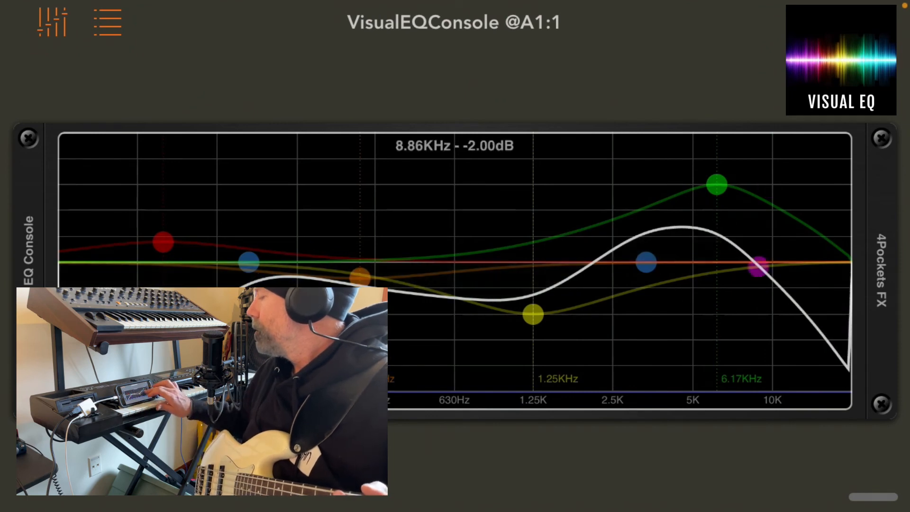
left_click_drag(758, 268, 659, 331)
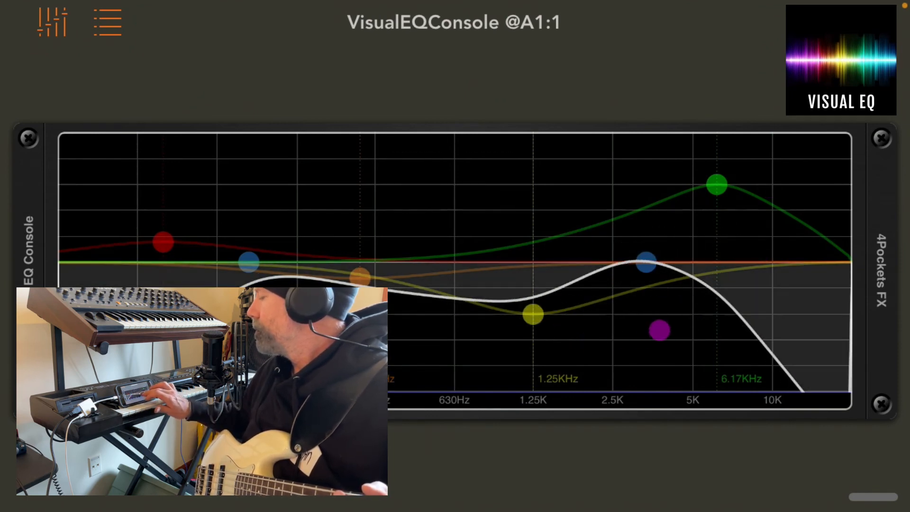
- Sweep the high-pass cutoff from 101Hz into the low mids and back down to the deepest bass
left_click_drag(646, 264, 244, 264)
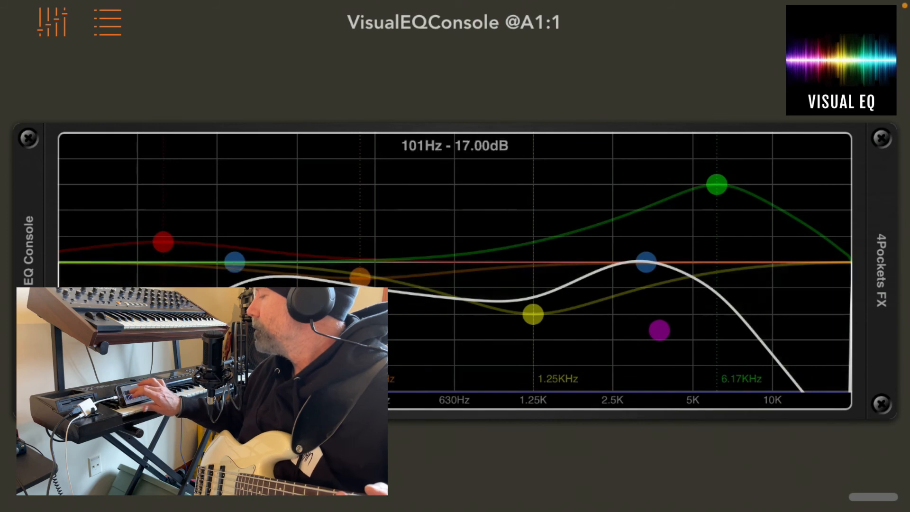
left_click_drag(233, 263, 416, 263)
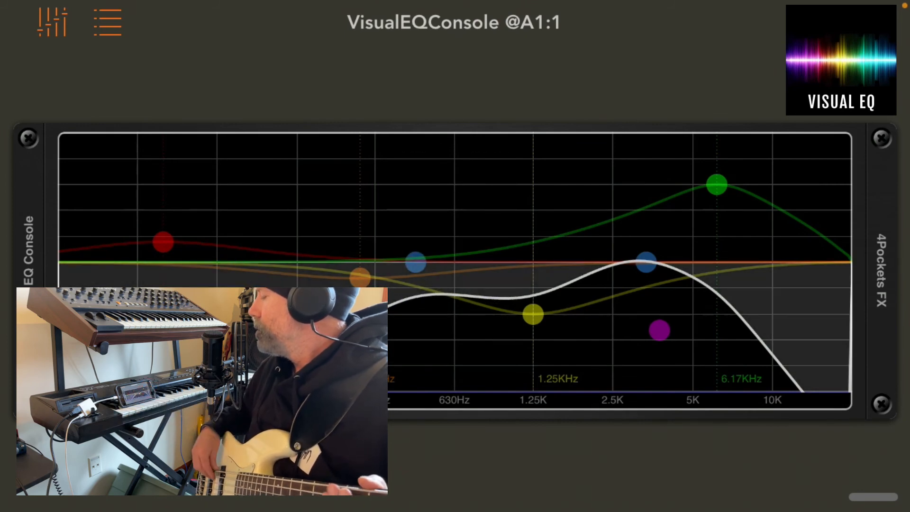
left_click_drag(416, 264, 316, 261)
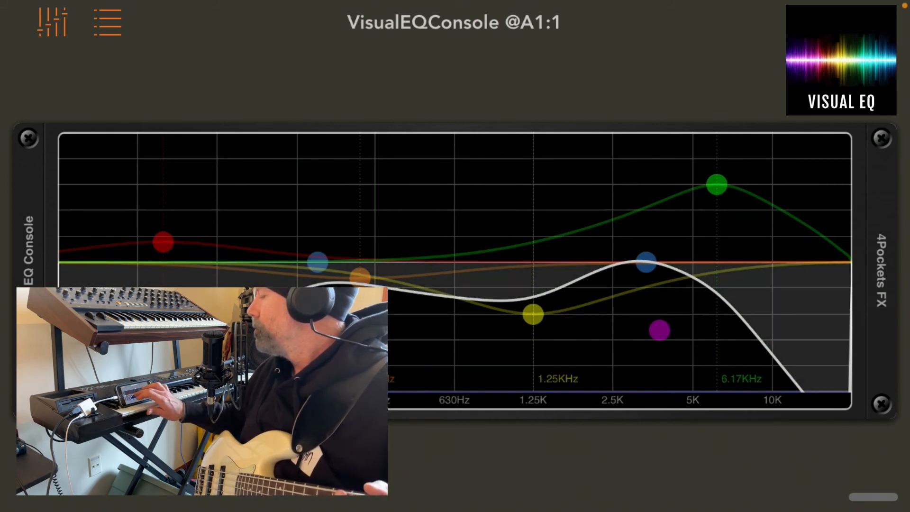
left_click_drag(316, 263, 122, 261)
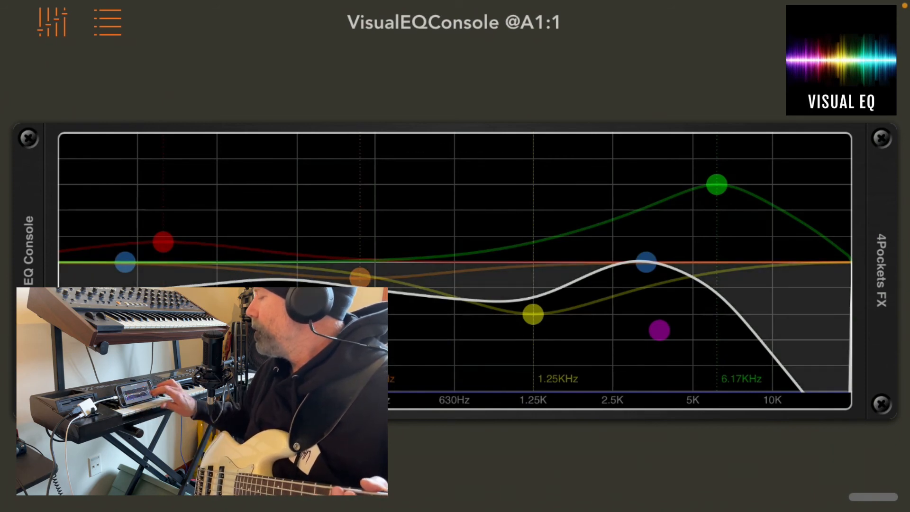
- Sweep the low-pass cutoff up to 10.90kHz and settle it near 5K
left_click_drag(647, 263, 782, 262)
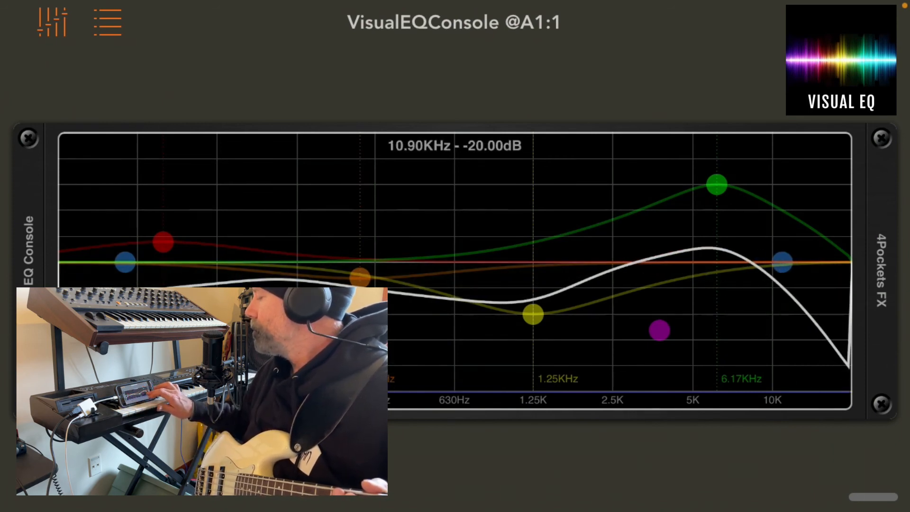
left_click_drag(781, 263, 729, 266)
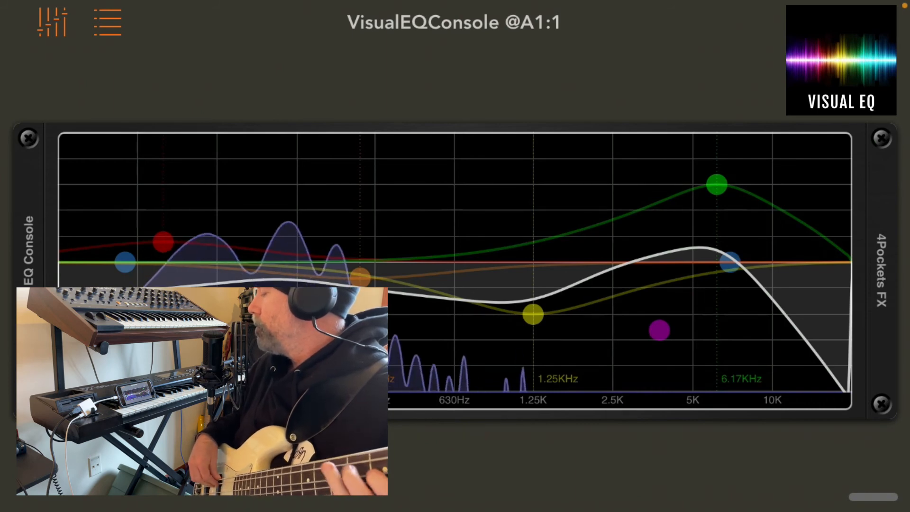
left_click_drag(731, 262, 692, 265)
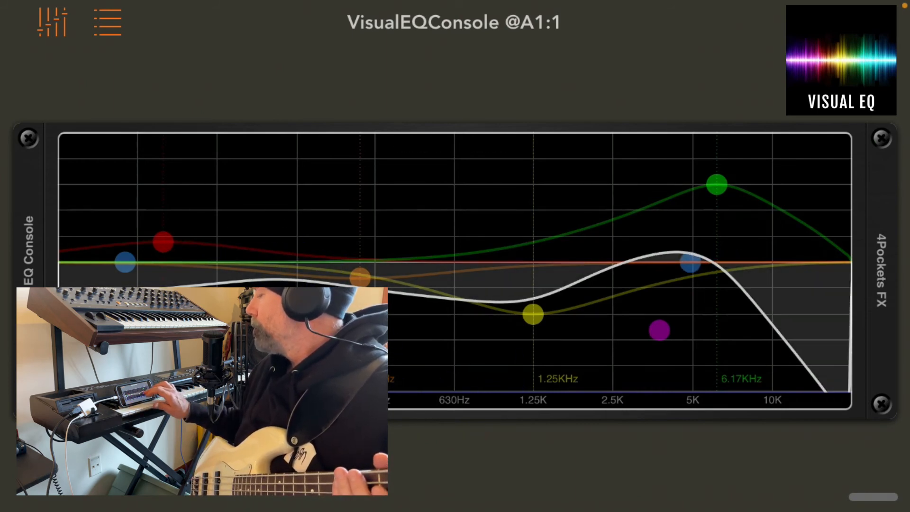
left_click_drag(531, 315, 473, 315)
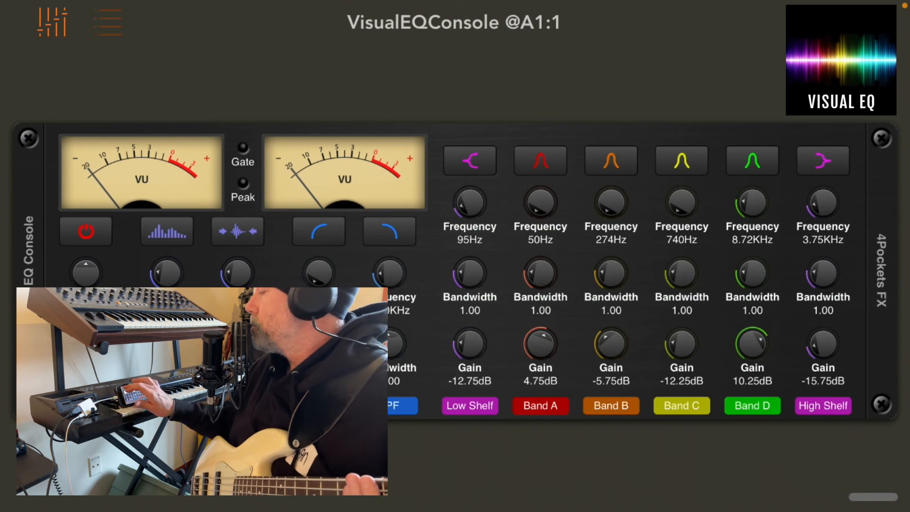
- Audition the Bass Boost and Scoop Mids 3dB presets, then load Vocal Lift
left_click(105, 22)
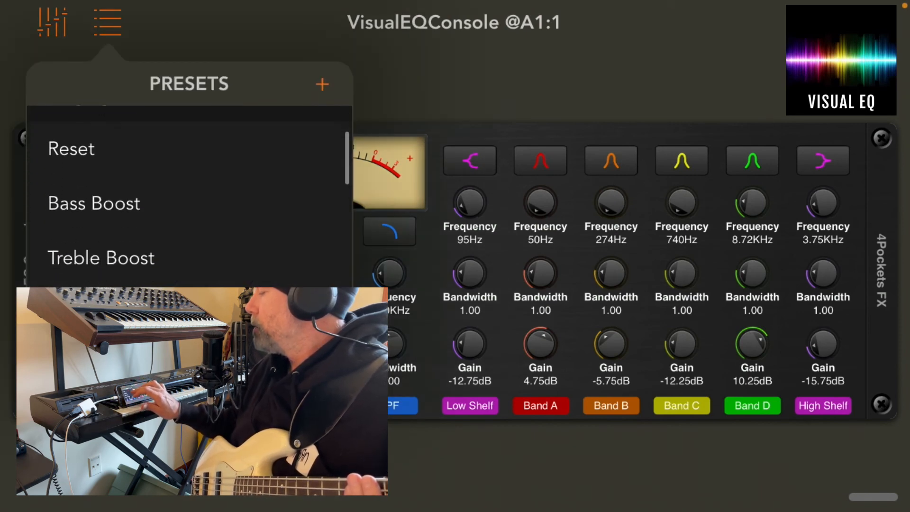
left_click(94, 202)
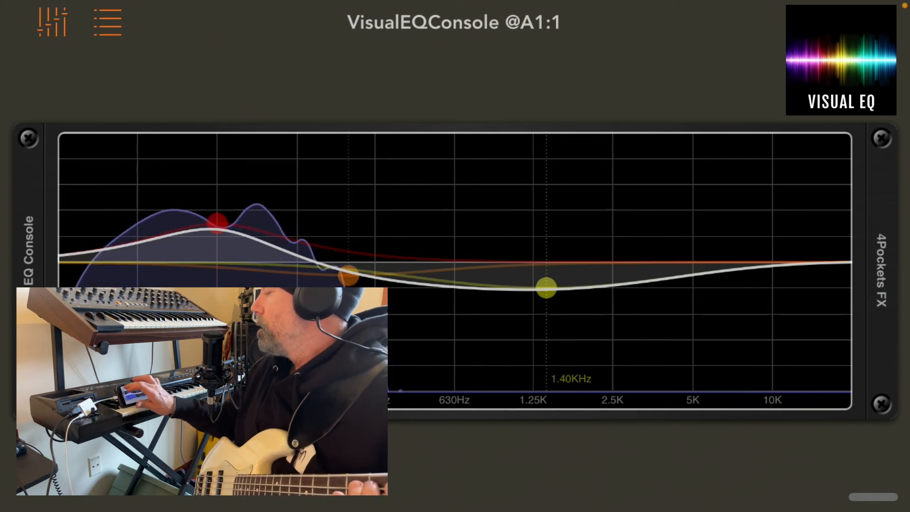
left_click(106, 22)
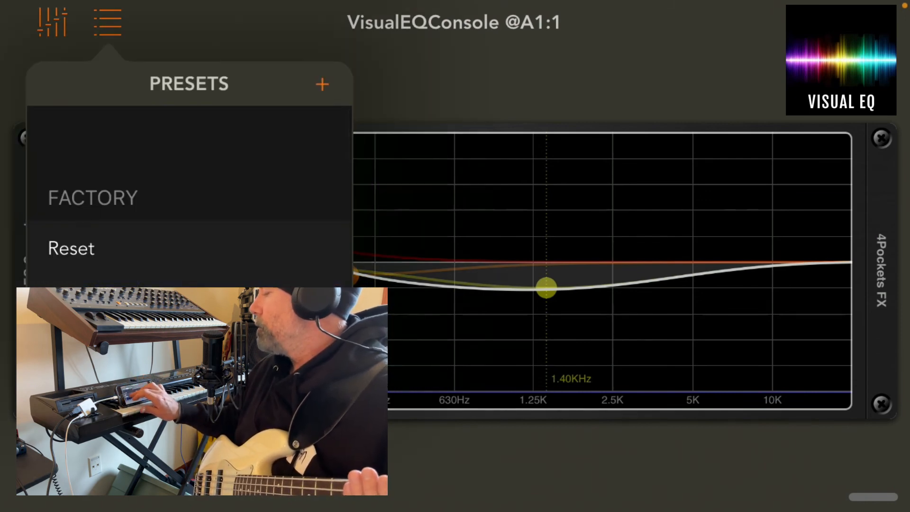
left_click(101, 257)
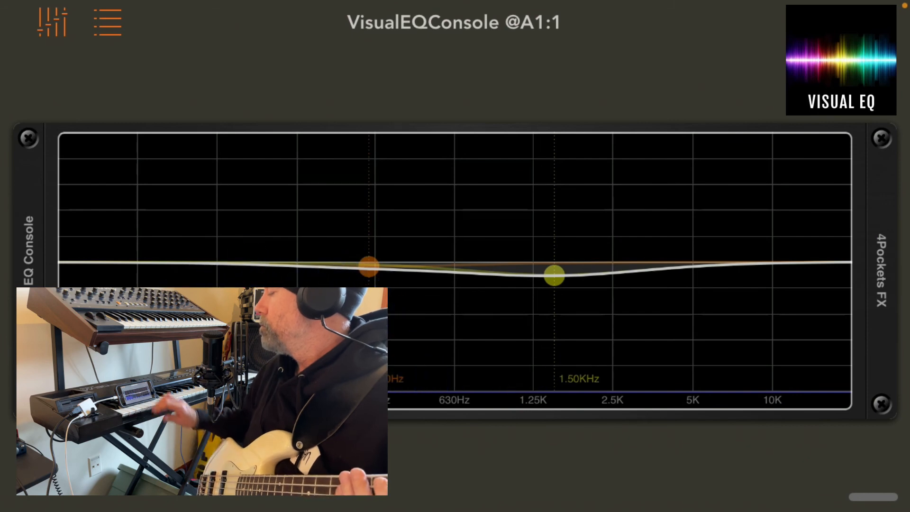
left_click(106, 22)
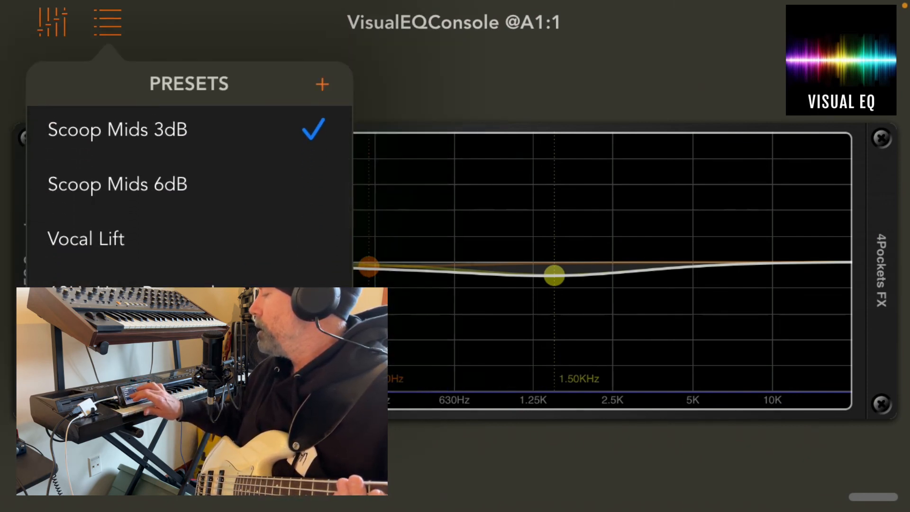
left_click(86, 238)
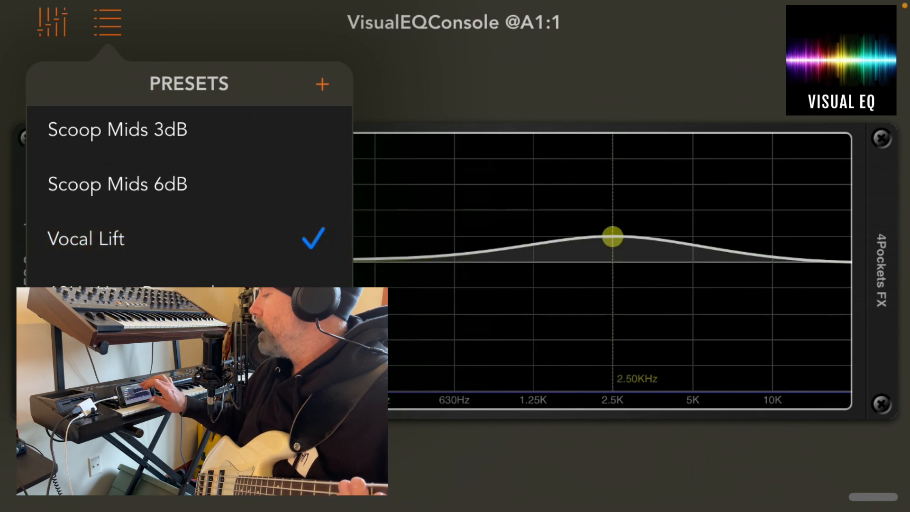
left_click(106, 22)
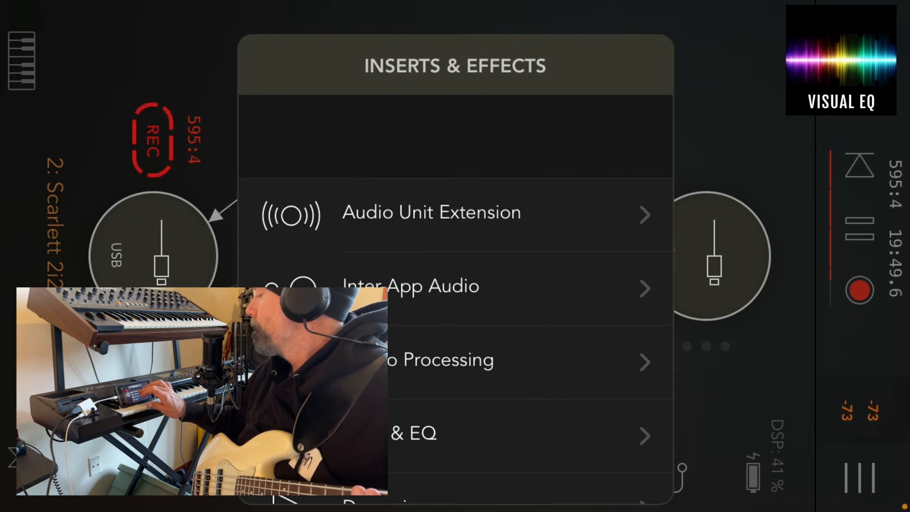
- Browse the Audio Unit effects list down to VisualEQConsole for a second instance at A2:2
left_click(431, 212)
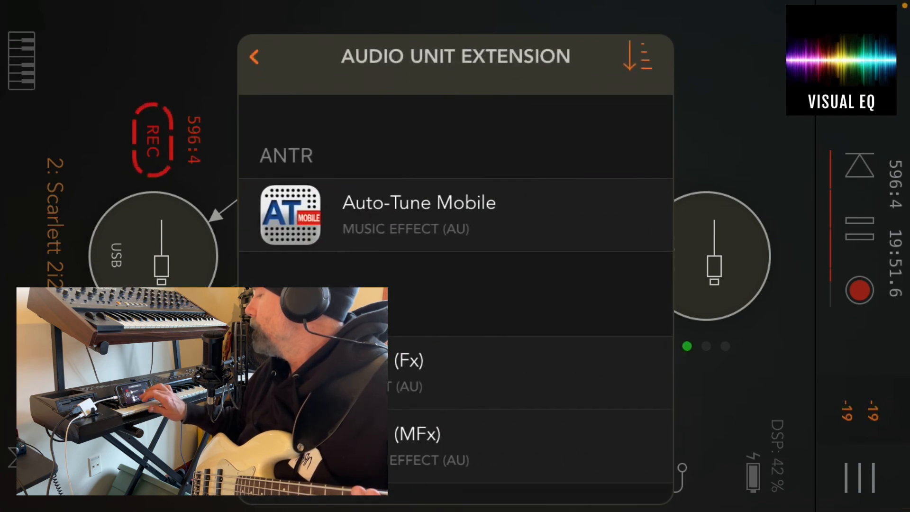
scroll("down", 3)
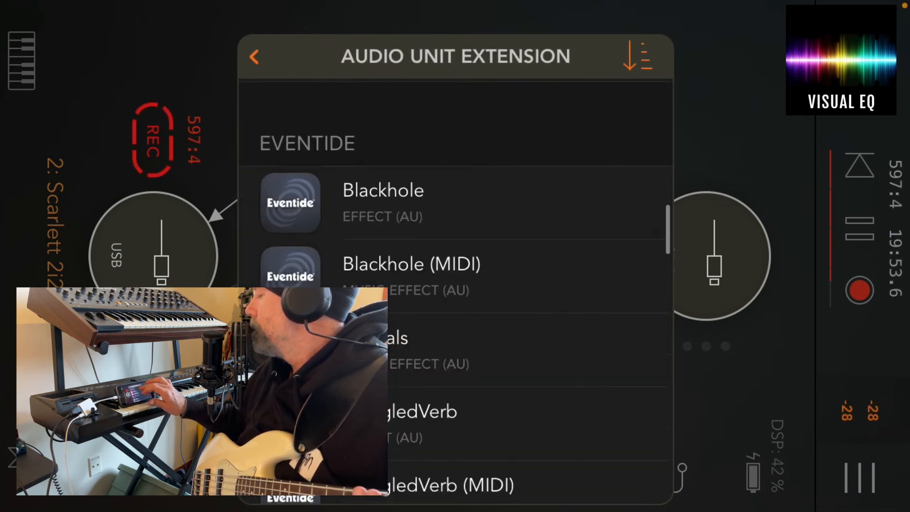
scroll("down", 3)
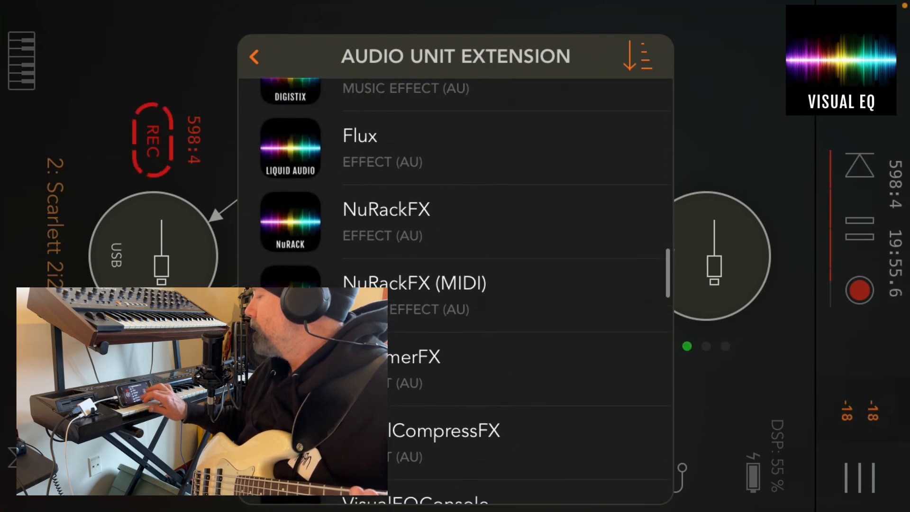
scroll("down", 3)
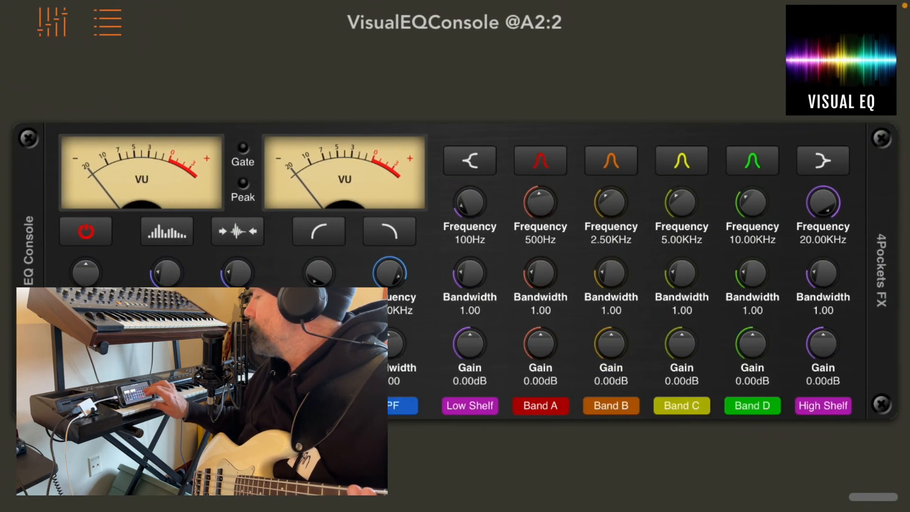
- Load the Vocal Lift factory preset from the Presets list onto the A2:2 instance
left_click(106, 22)
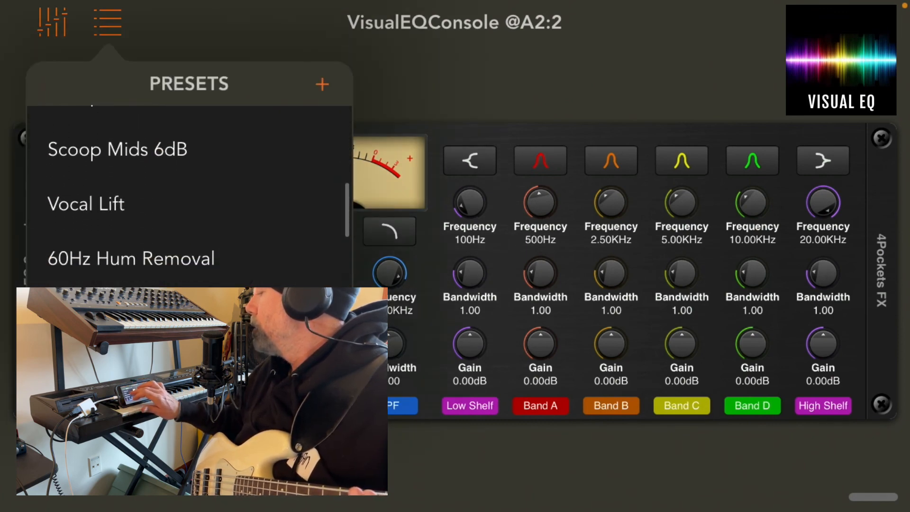
left_click(86, 204)
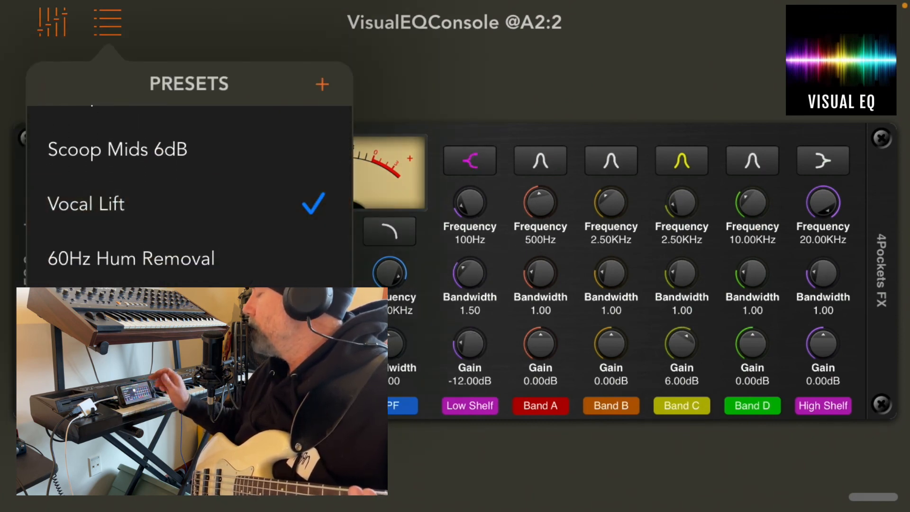
left_click(106, 23)
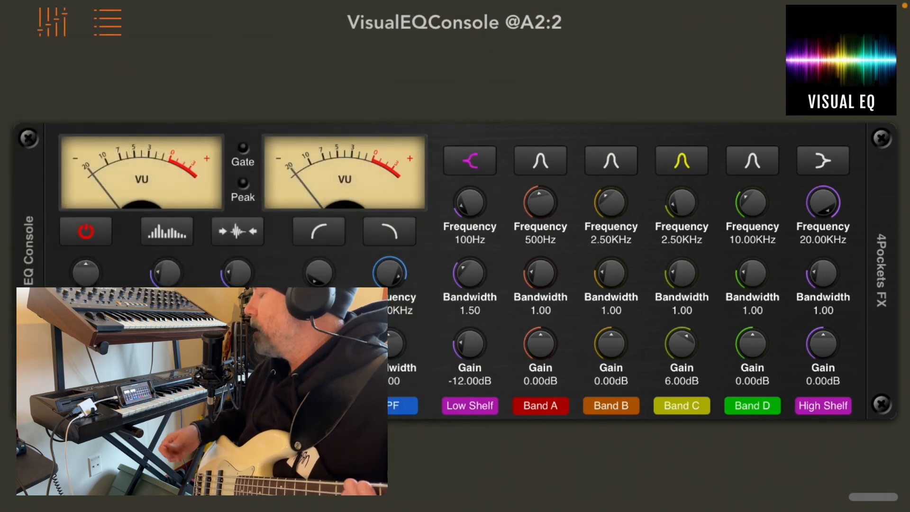